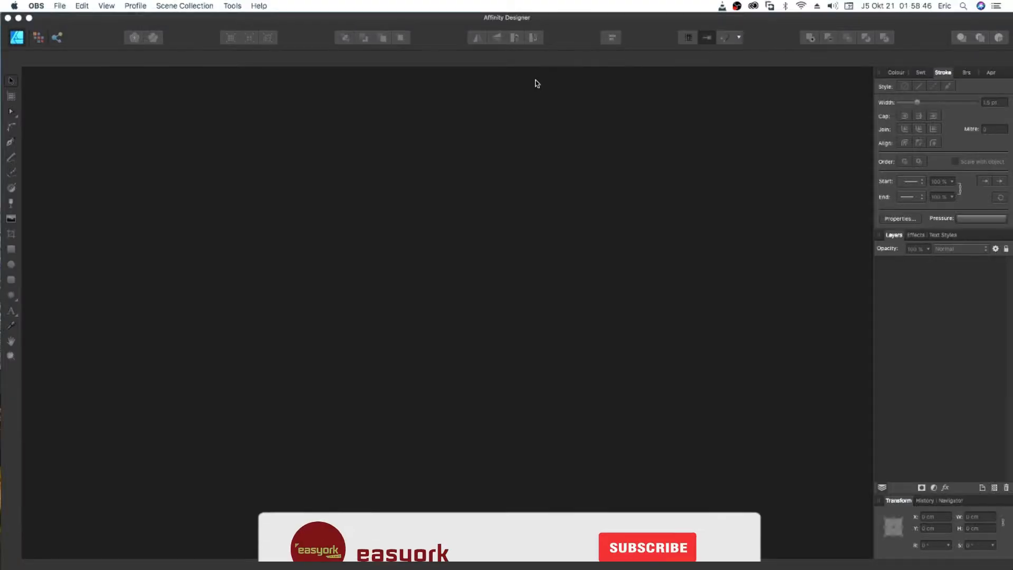
Step: Bring the Affinity Designer window to the front with no document open
click(647, 547)
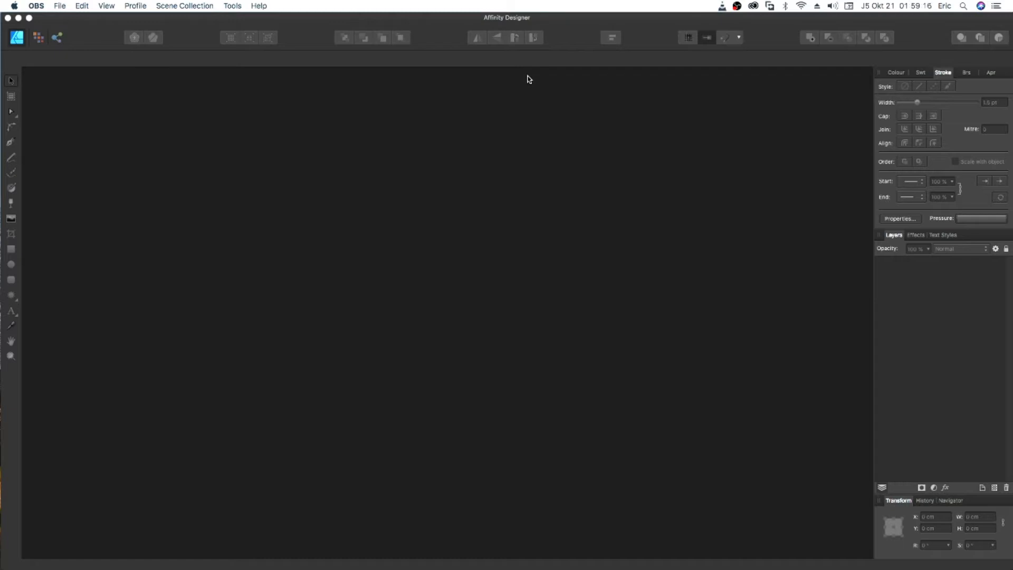
mouse_move(453, 27)
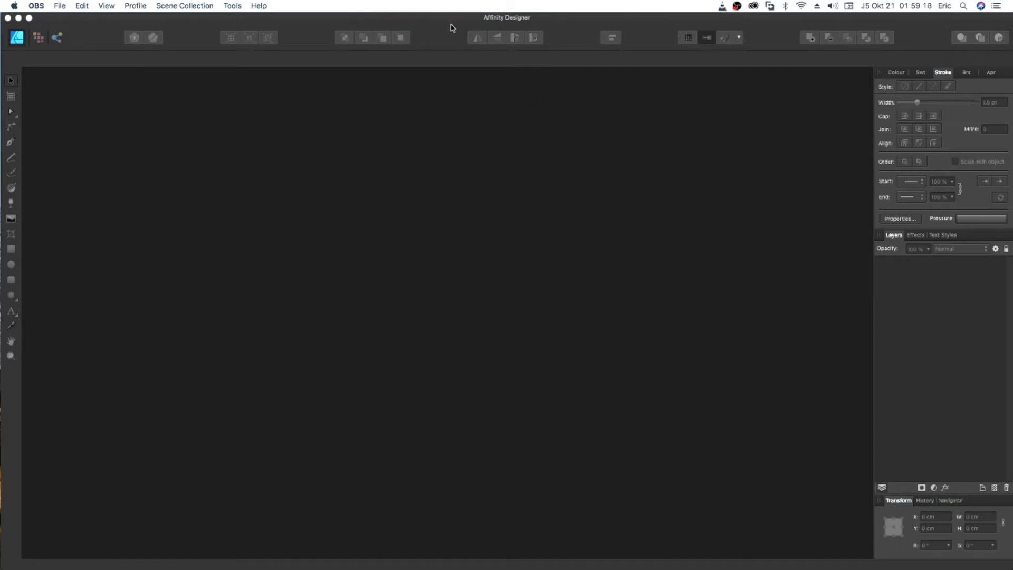
mouse_move(221, 127)
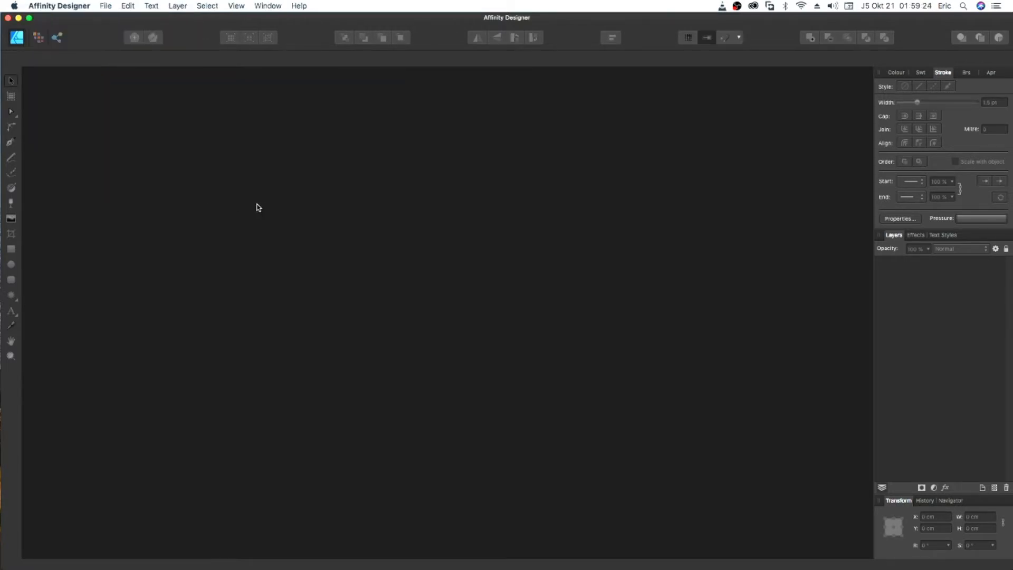
Step: Create a new untitled Print-type document with a blank white portrait page
click(105, 6)
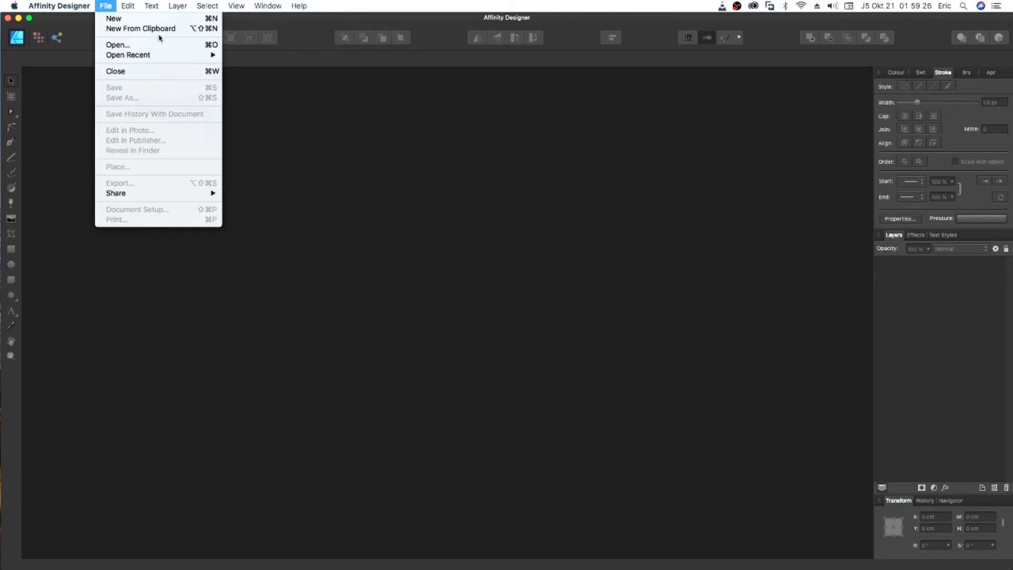
click(113, 18)
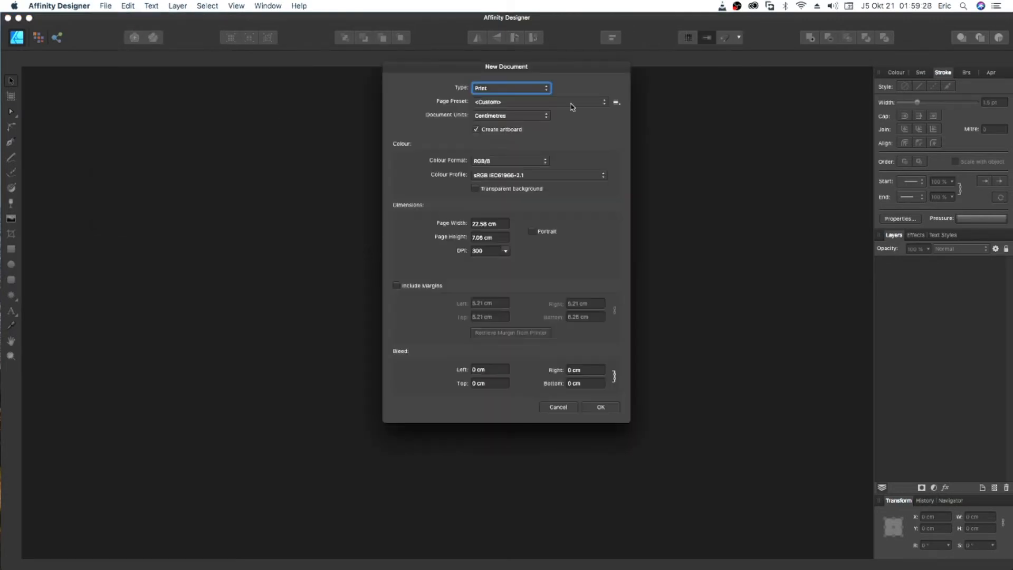
click(510, 87)
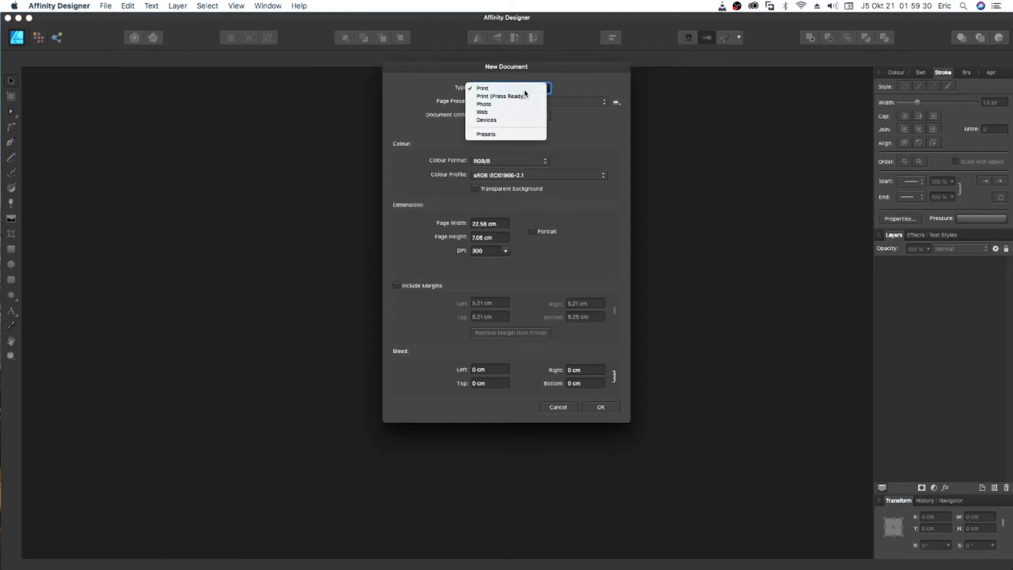
click(482, 88)
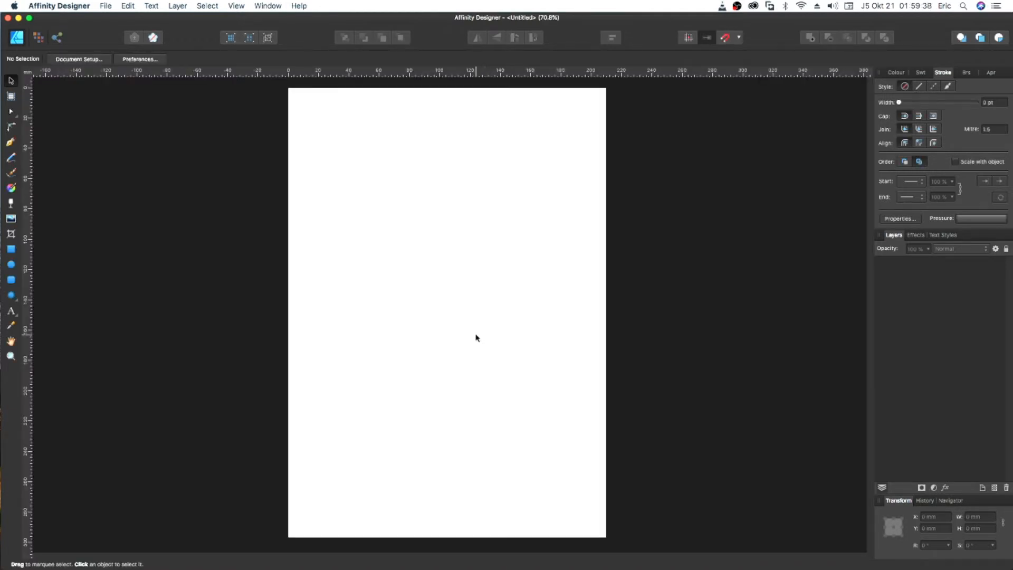
mouse_move(18, 304)
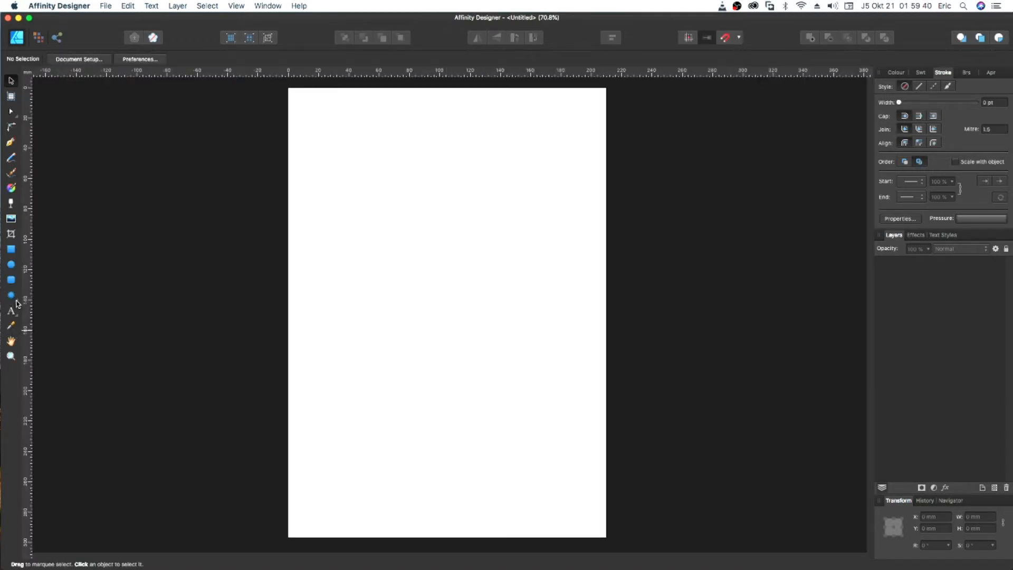
Step: Draw a large donut near the top of the page and a cloud shape below it
click(11, 296)
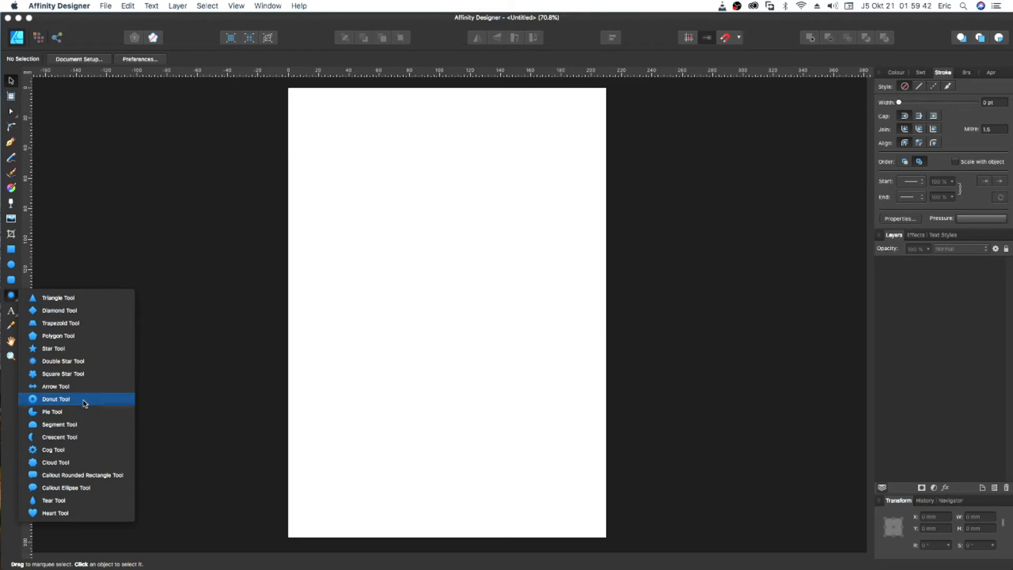
click(55, 399)
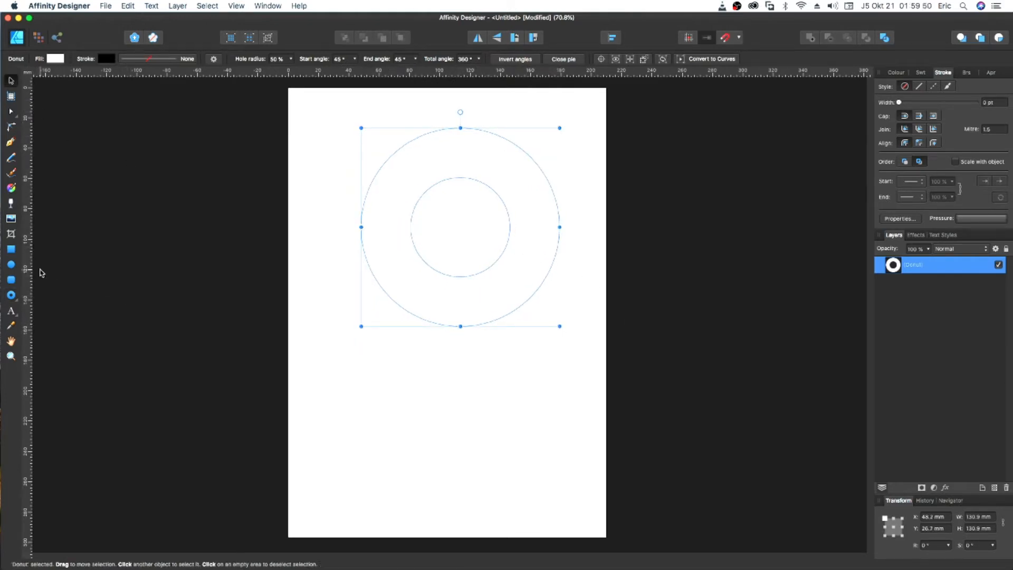
click(11, 295)
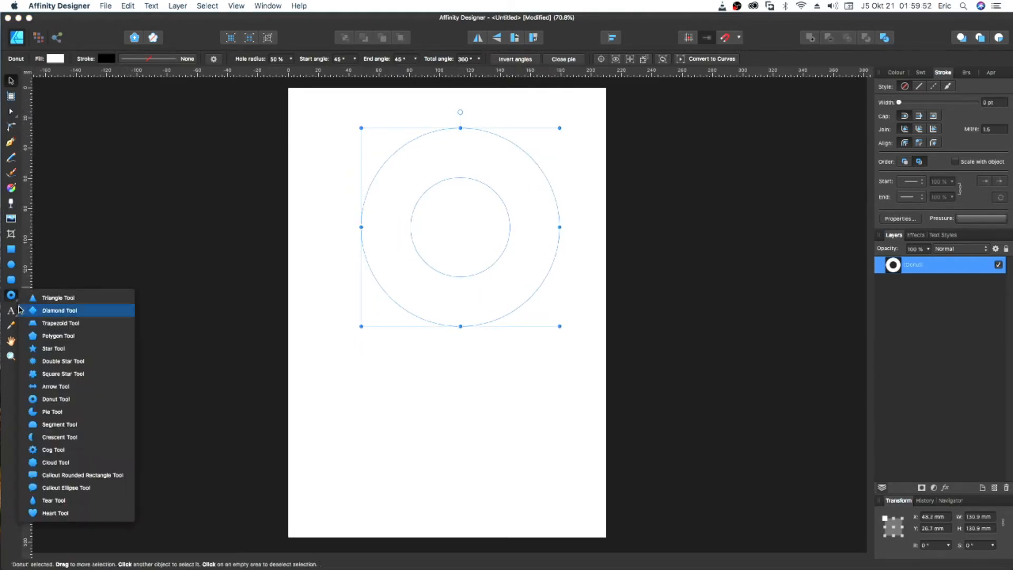
mouse_move(57, 487)
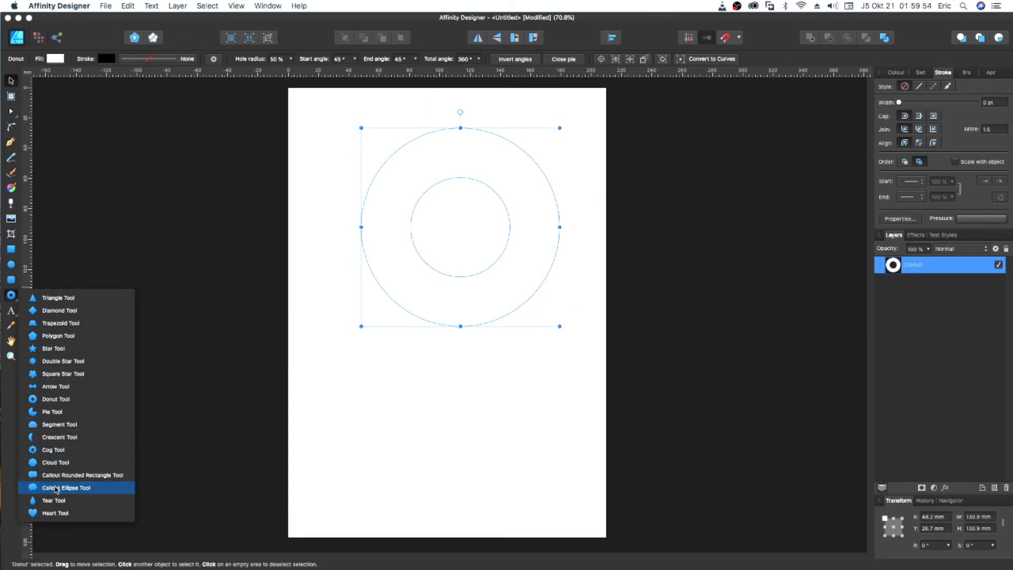
mouse_move(62, 462)
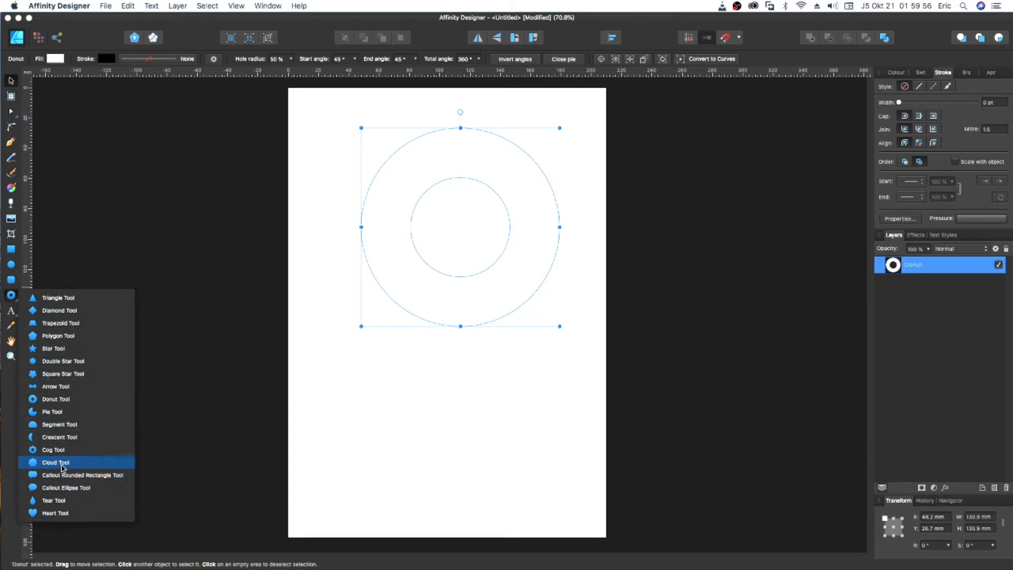
click(55, 462)
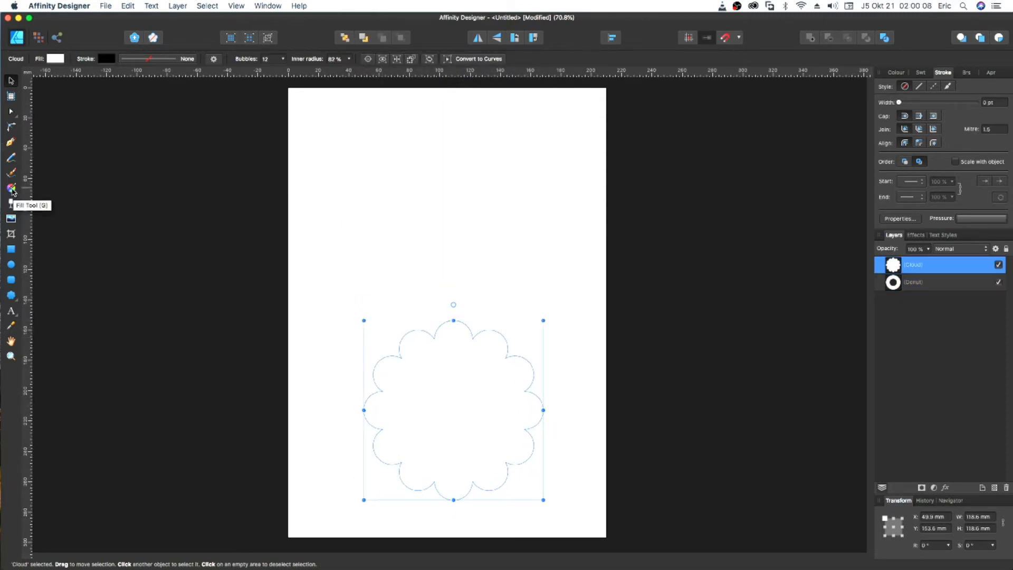
Step: Fill the cloud with a linear white-to-grey gradient and the donut with a radial one
click(11, 188)
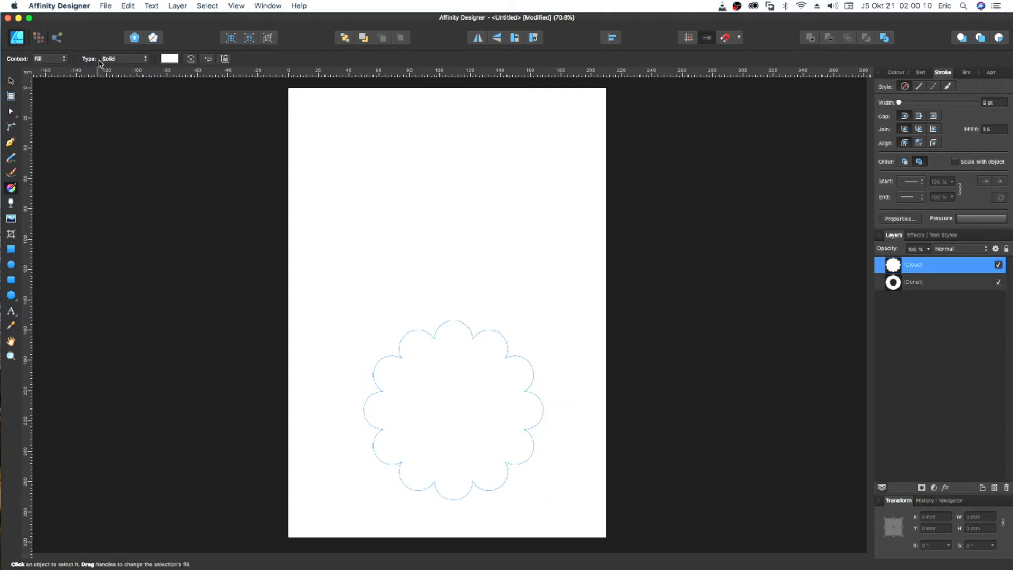
mouse_move(18, 191)
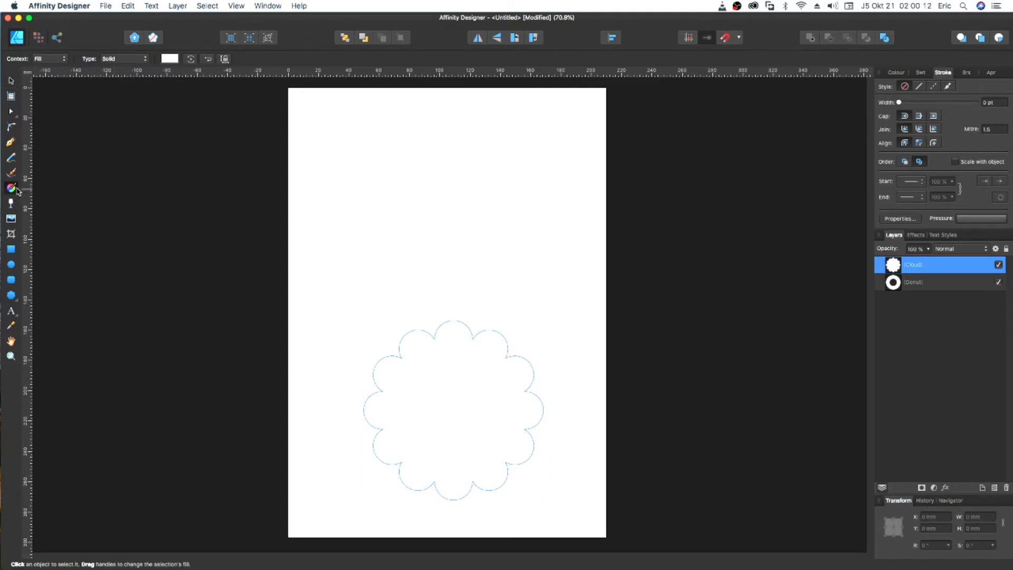
mouse_move(703, 195)
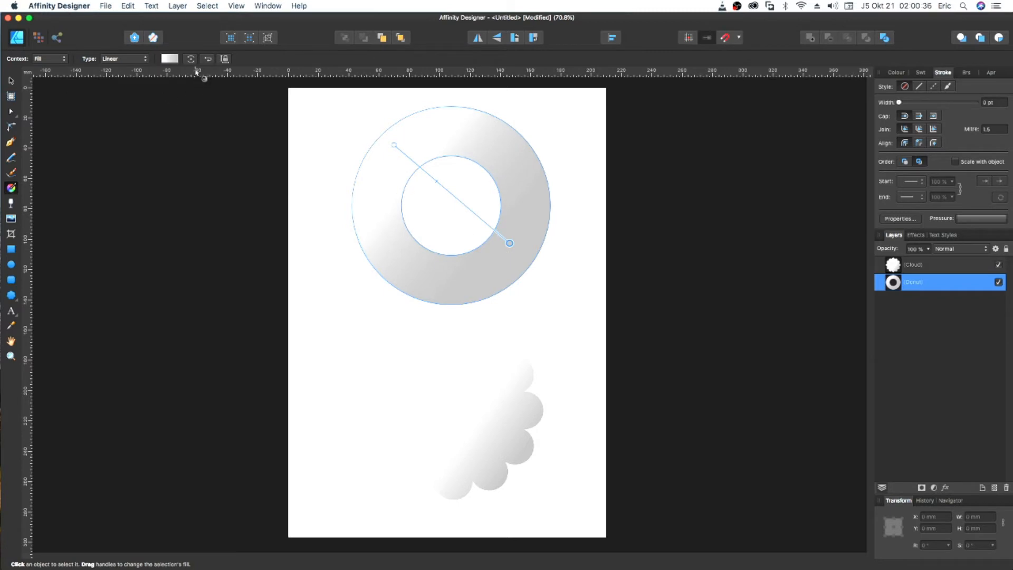
click(125, 59)
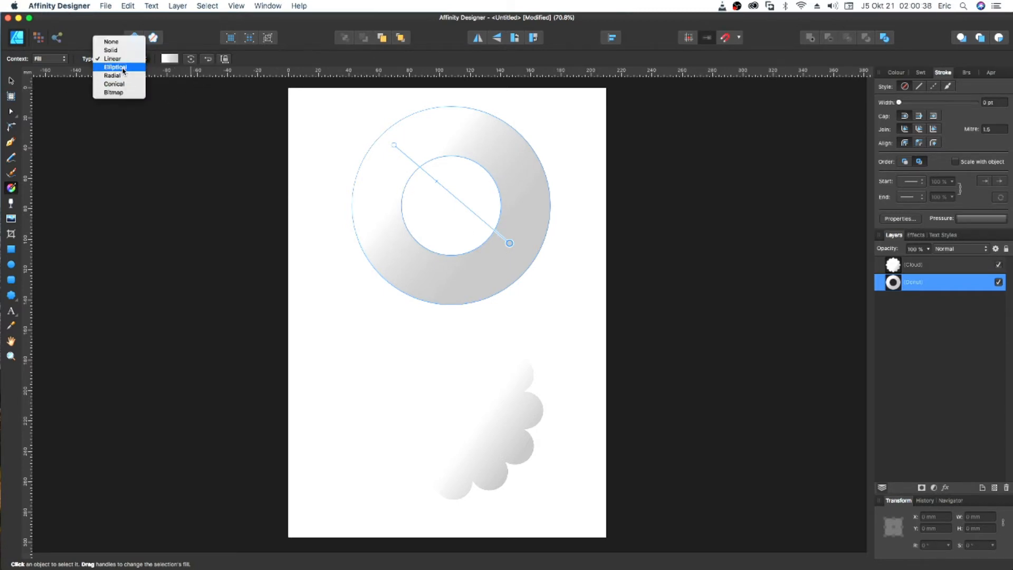
click(113, 59)
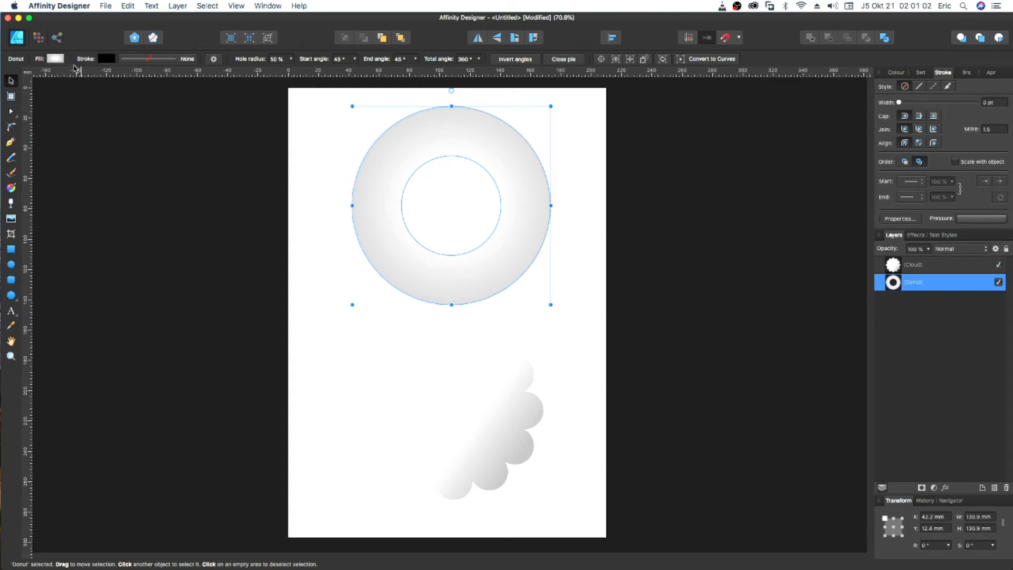
Step: Recolour the donut's radial gradient stops to red-orange at the start and yellow at the end
click(56, 58)
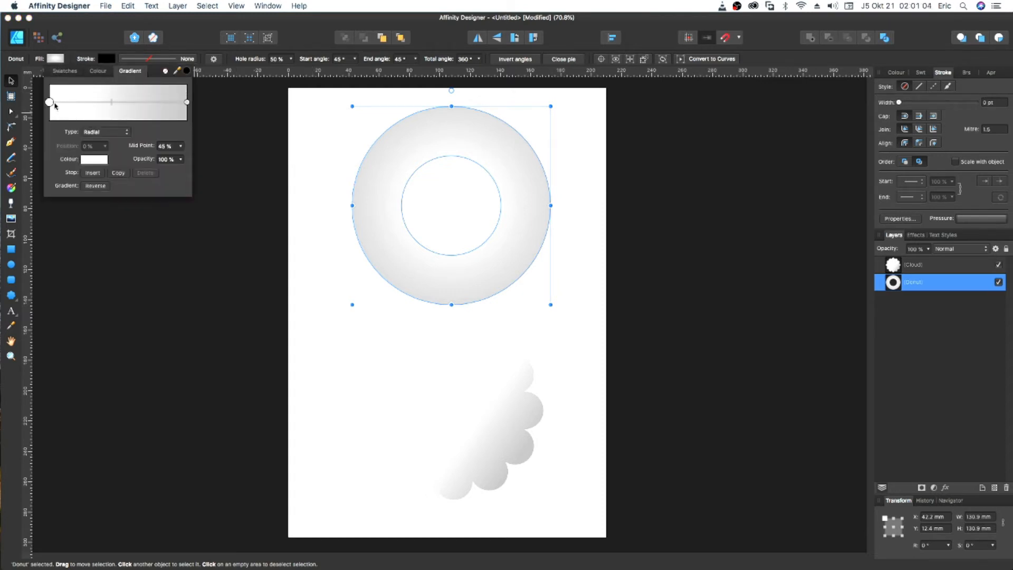
mouse_move(451, 166)
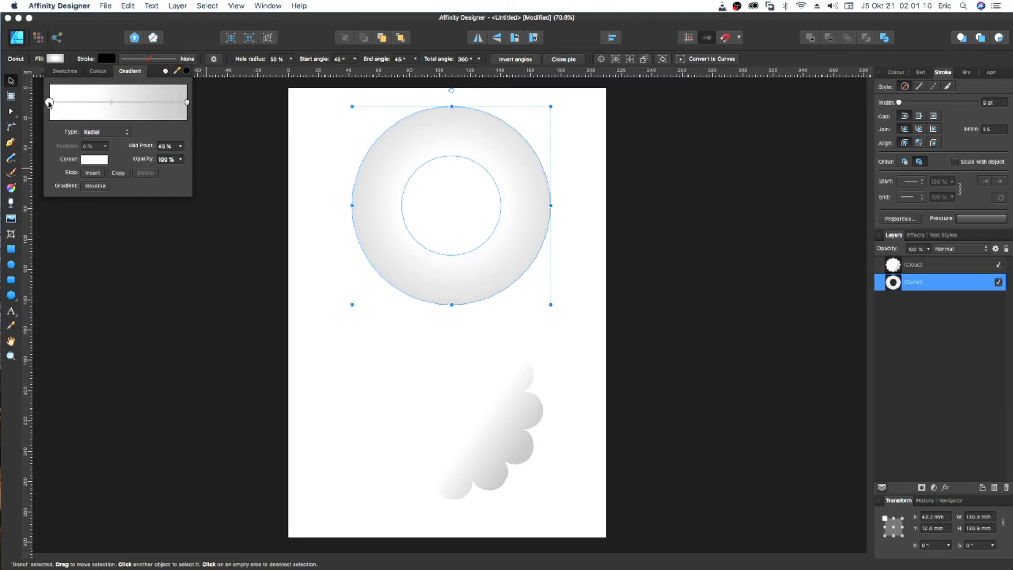
click(186, 102)
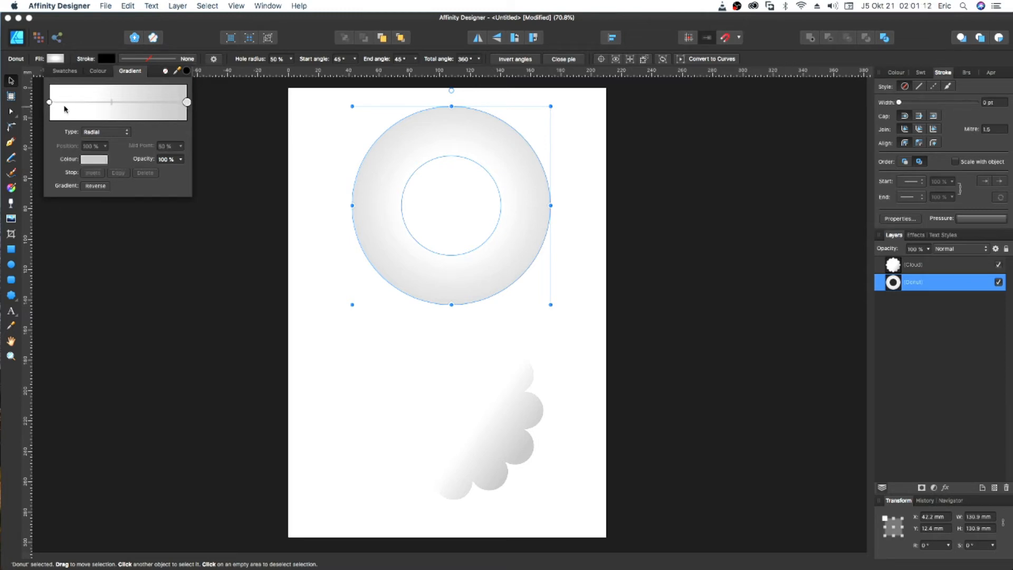
click(48, 102)
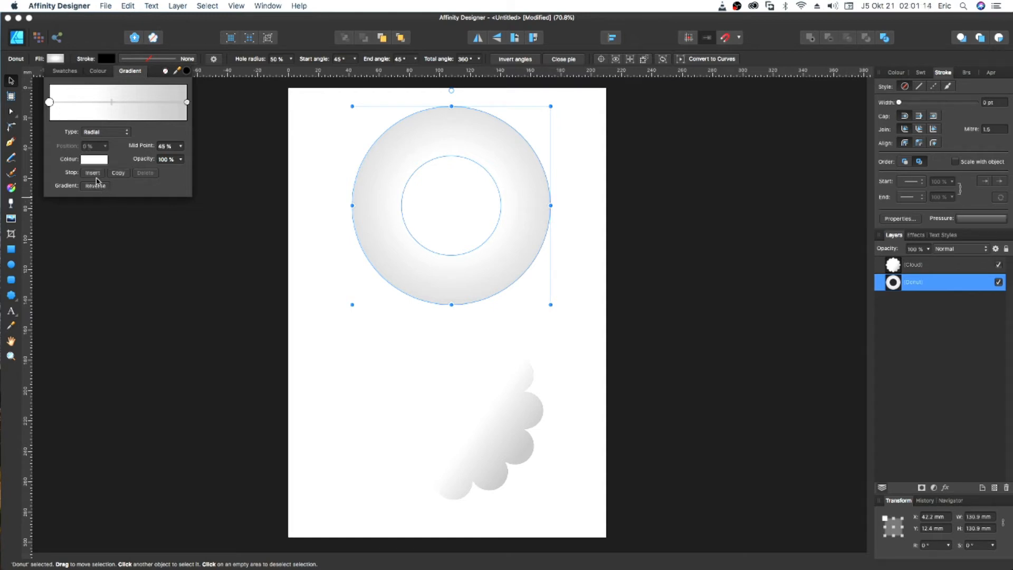
click(93, 159)
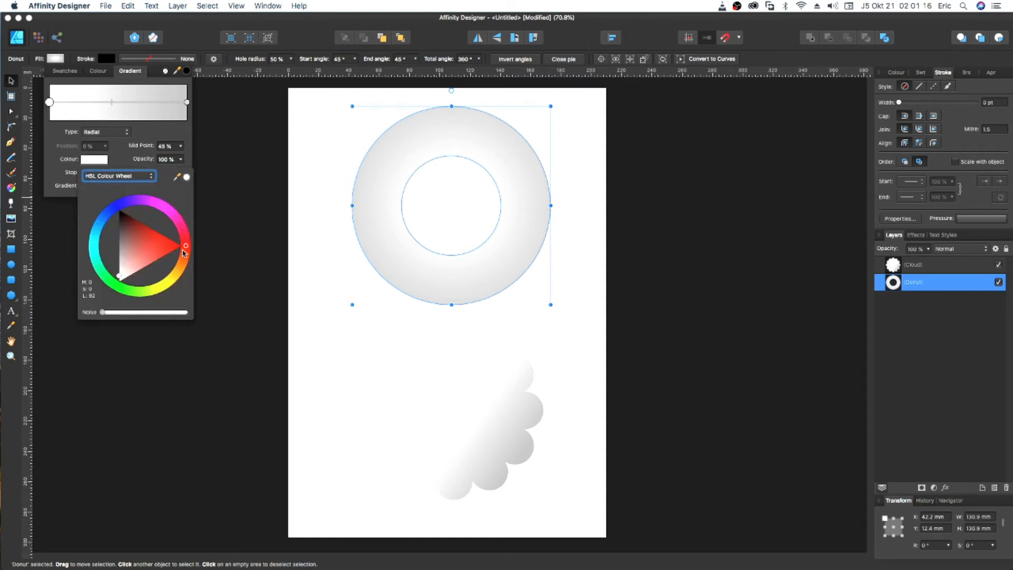
click(183, 246)
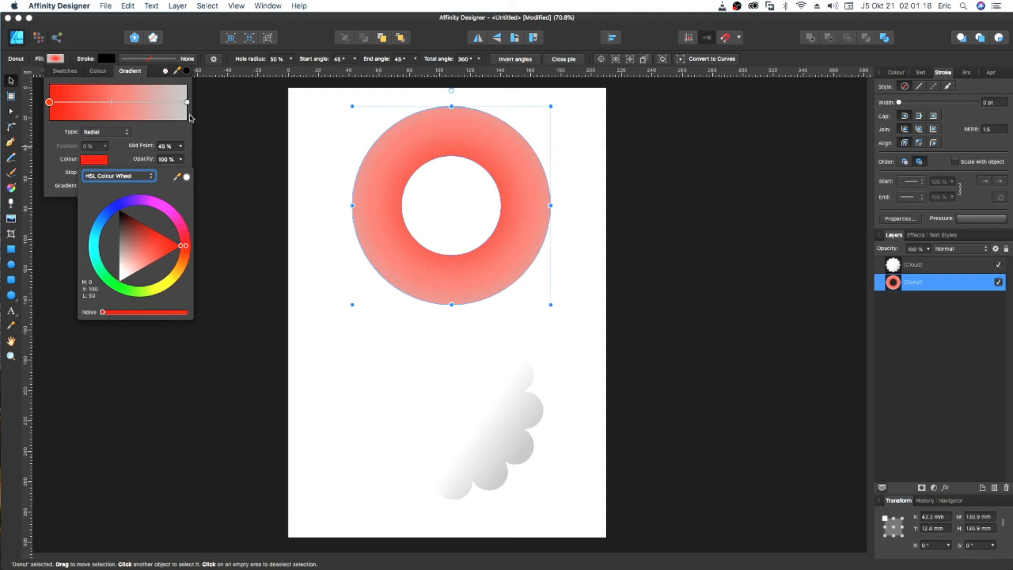
click(188, 102)
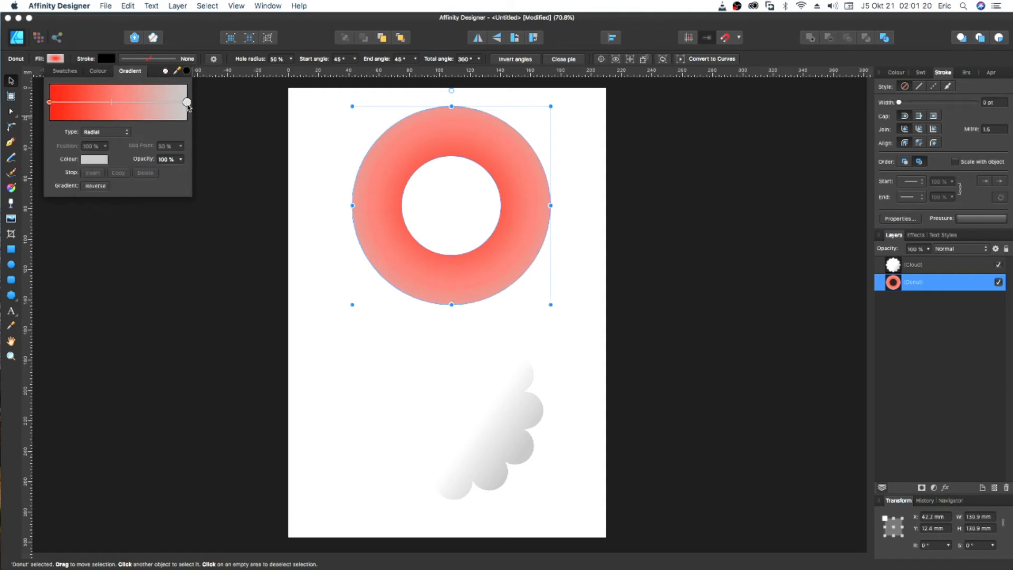
click(93, 160)
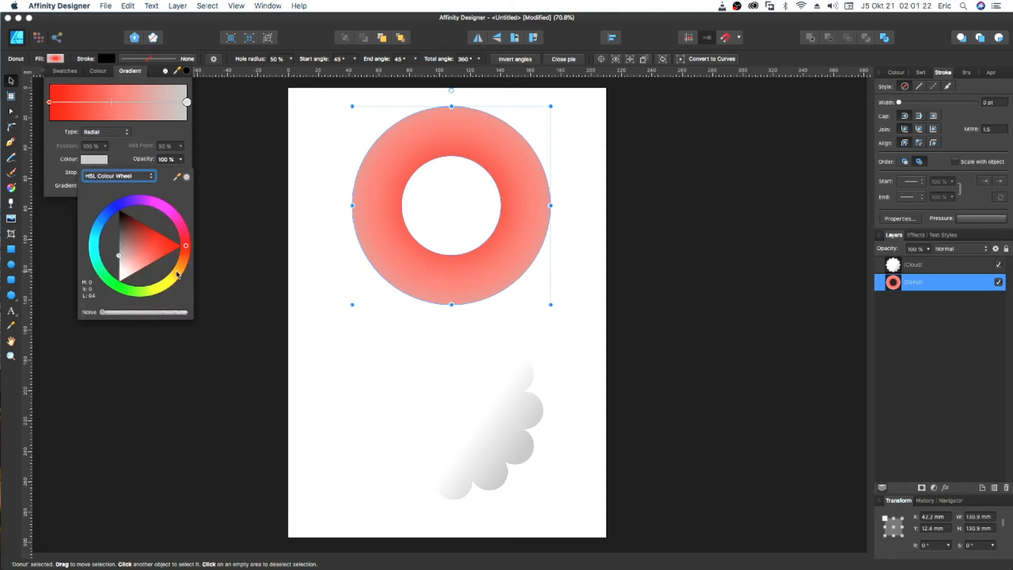
click(167, 288)
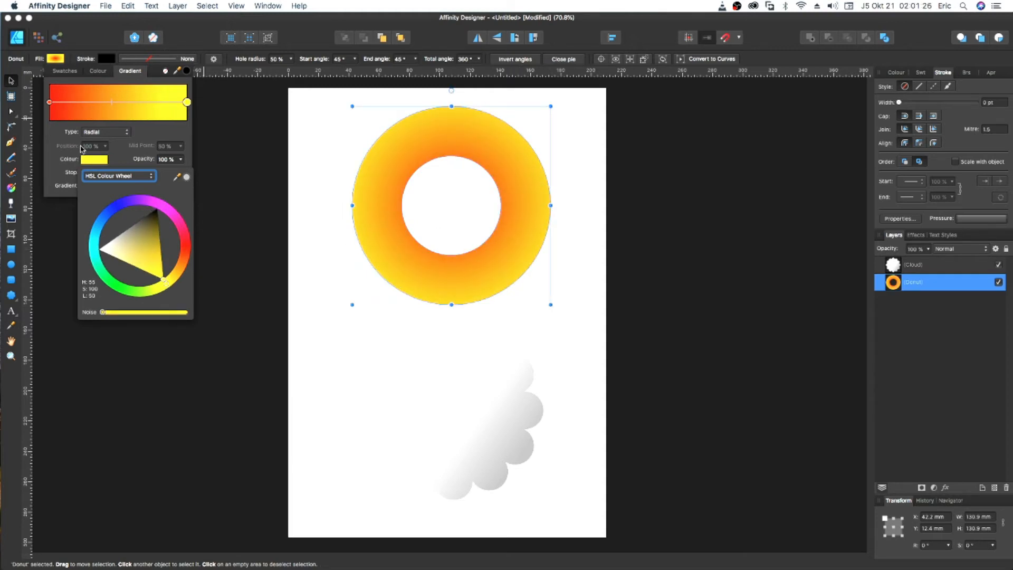
Step: Shift the donut gradient's midpoint until orange fades smoothly into yellow across the ring
click(48, 102)
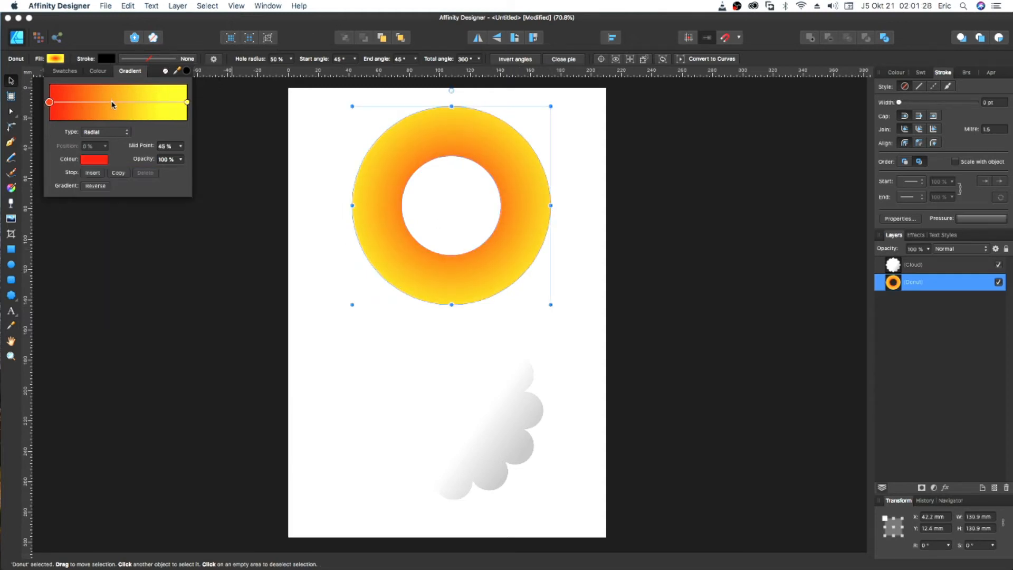
drag(113, 105, 122, 104)
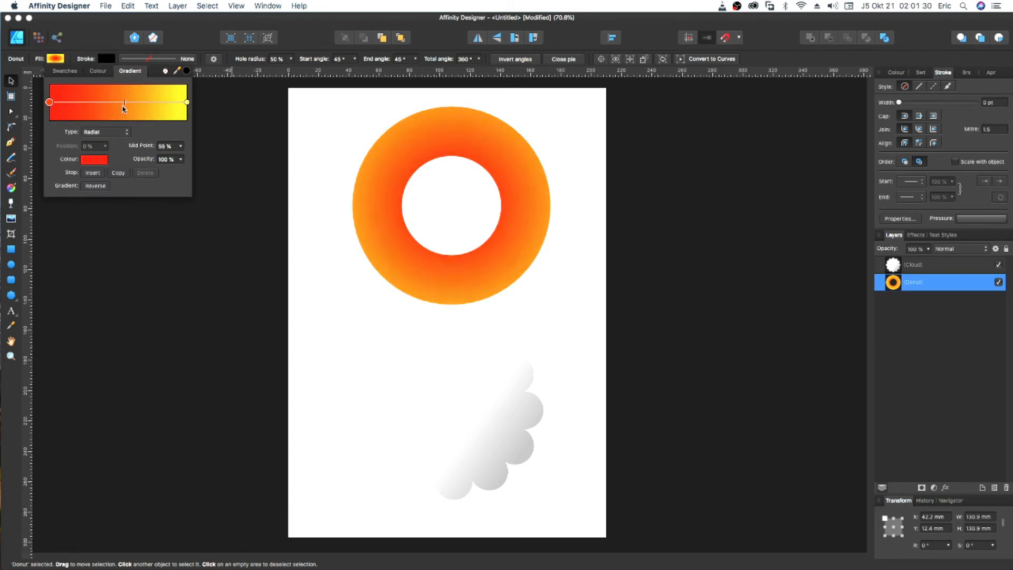
drag(123, 103, 101, 104)
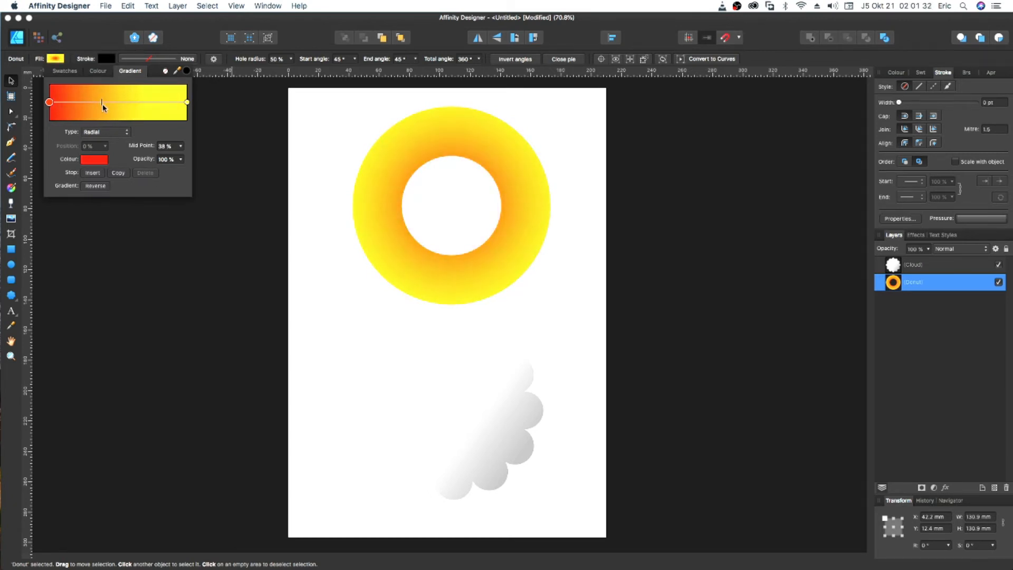
drag(103, 102, 90, 102)
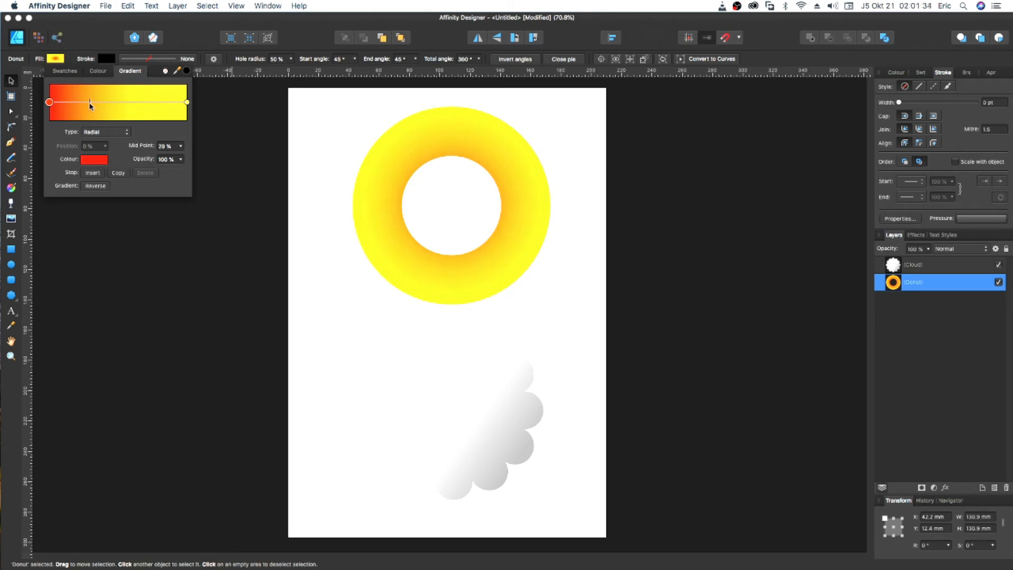
drag(91, 102, 116, 102)
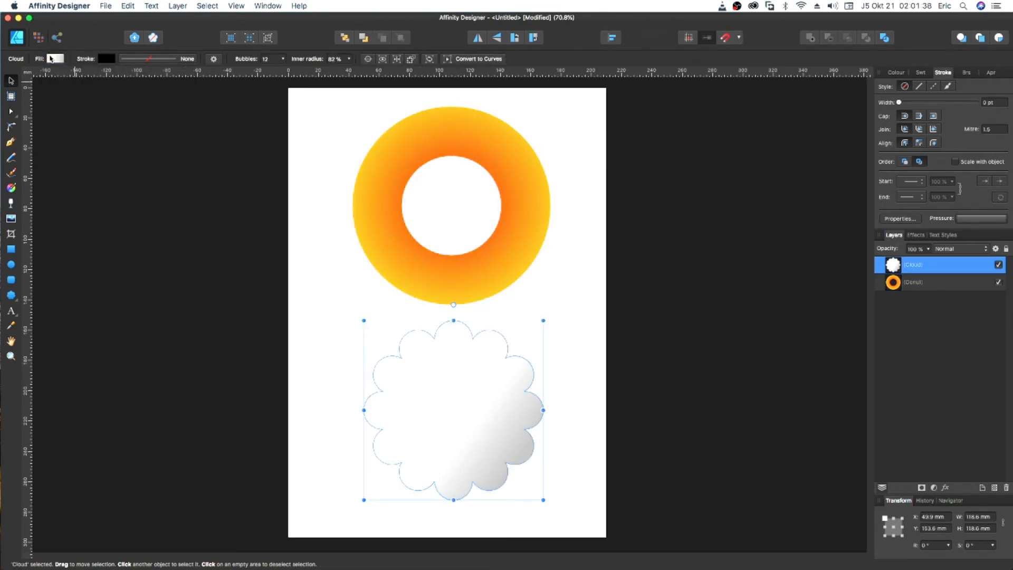
Step: Give the cloud a linear gradient from bright green to red via the HSL colour wheel
click(54, 58)
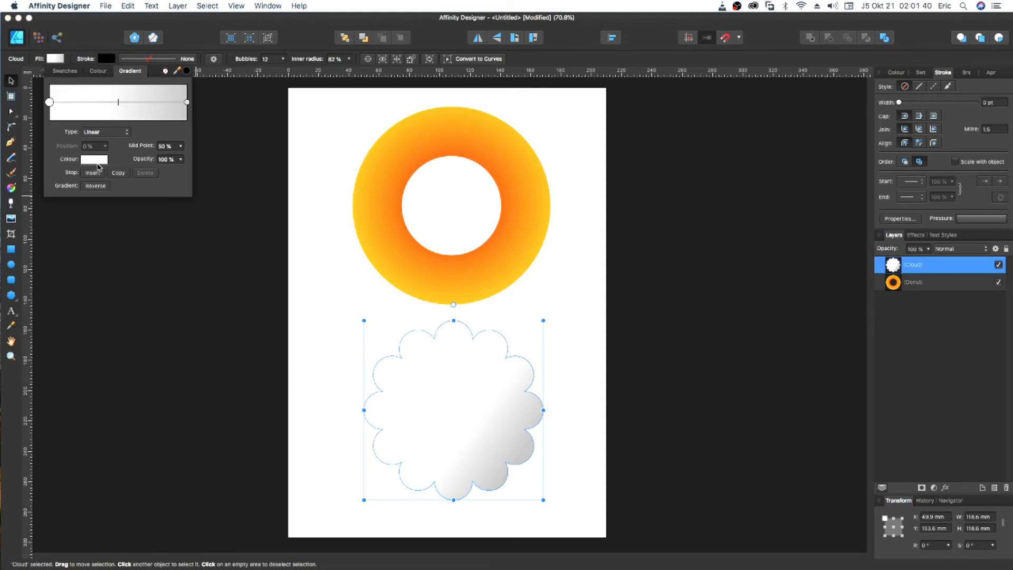
mouse_move(76, 136)
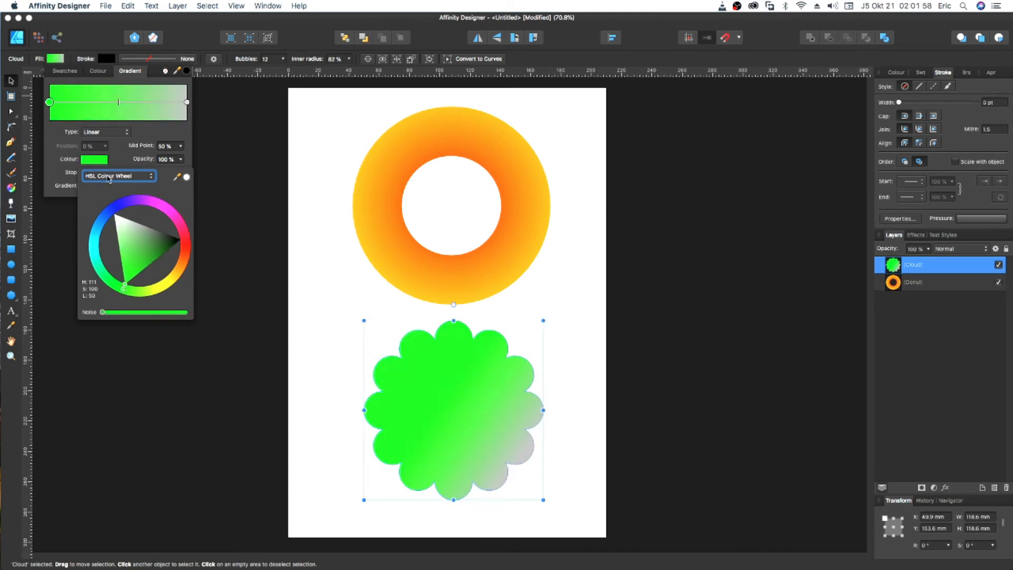
click(188, 102)
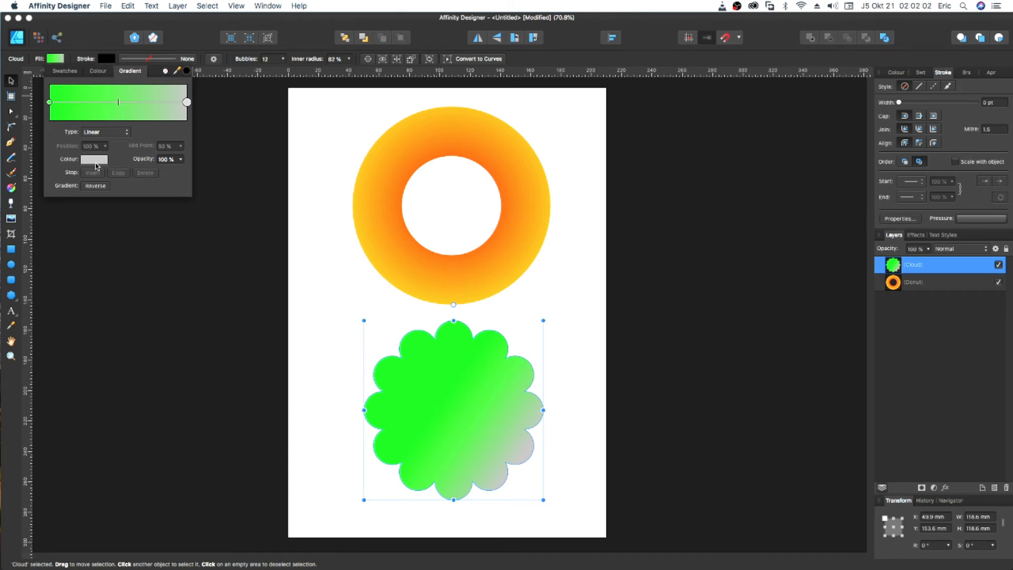
click(104, 131)
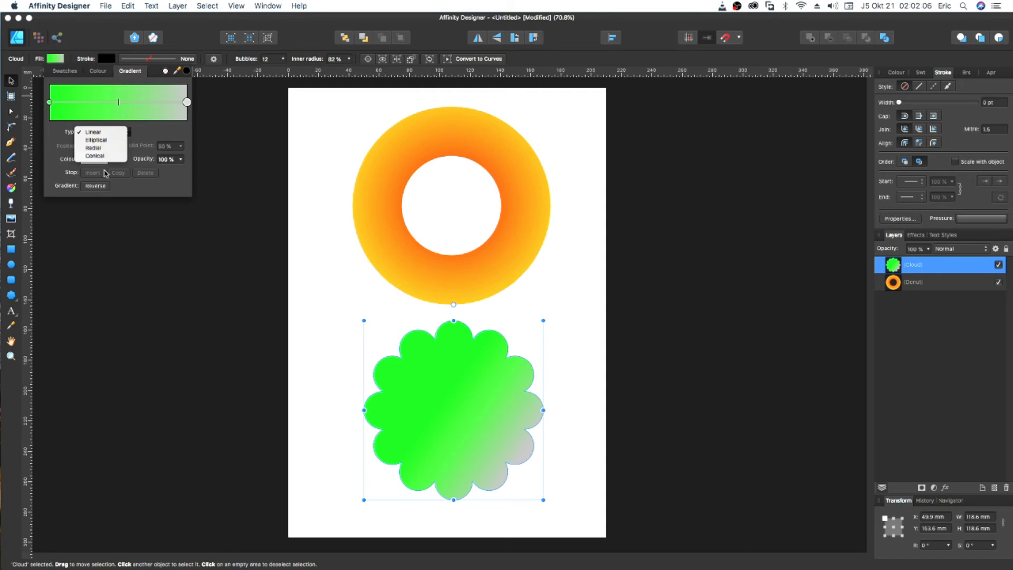
mouse_move(170, 183)
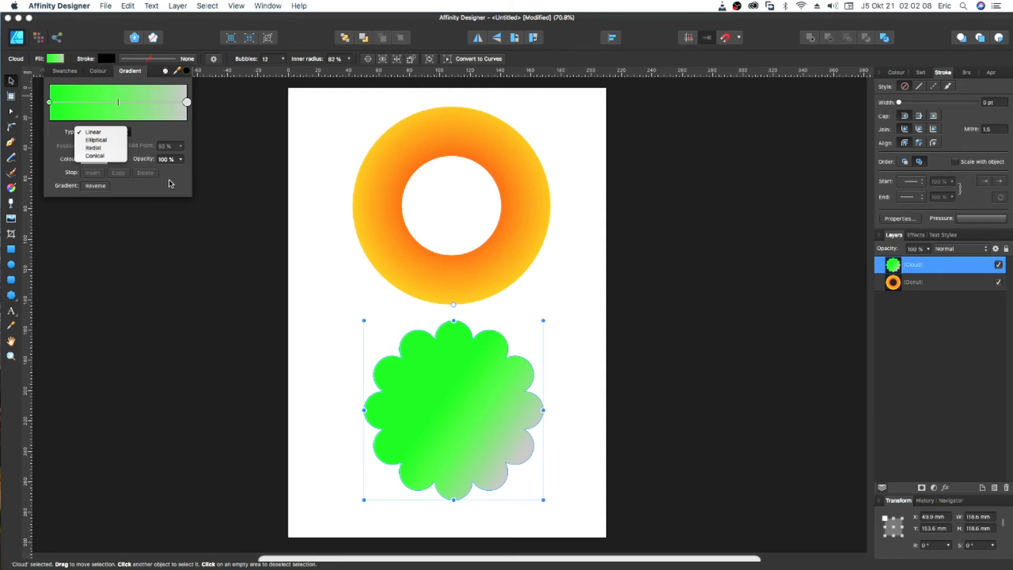
click(93, 132)
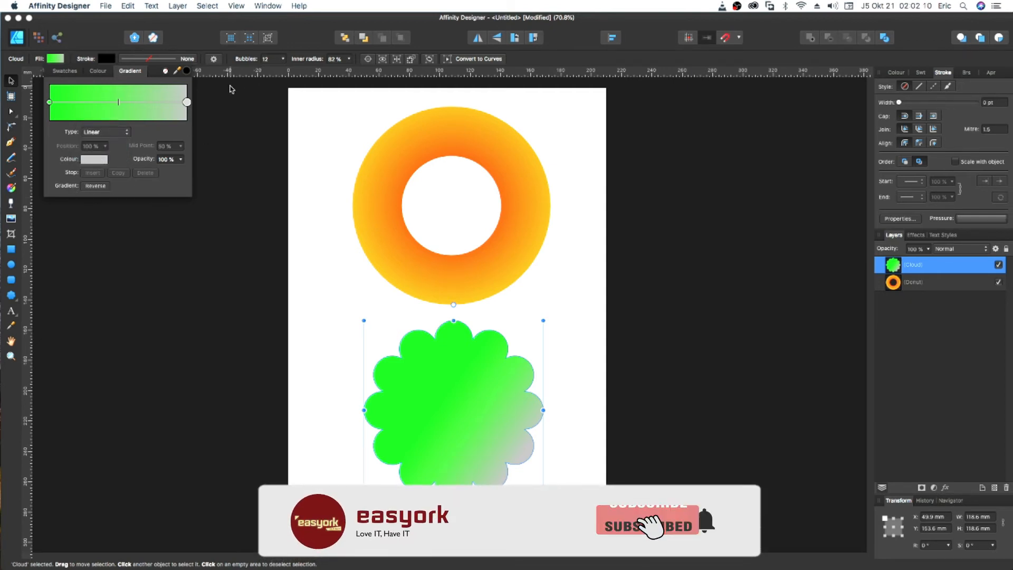
click(93, 159)
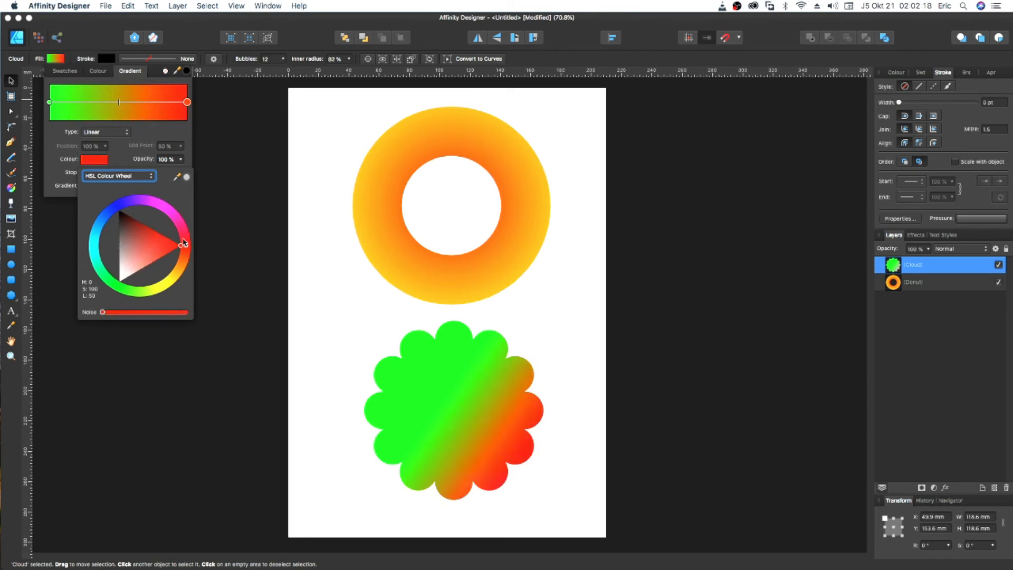
click(452, 411)
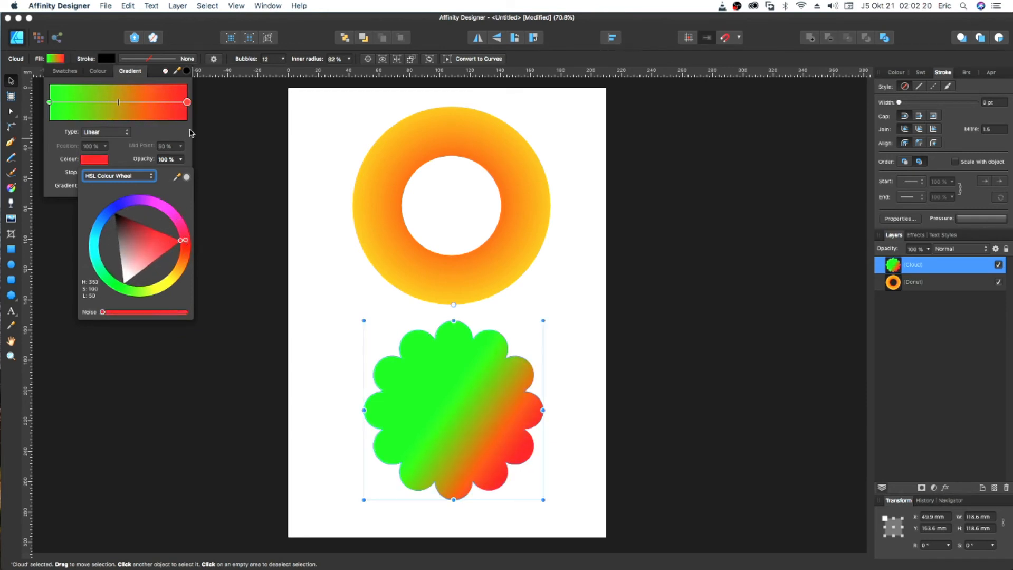
click(49, 102)
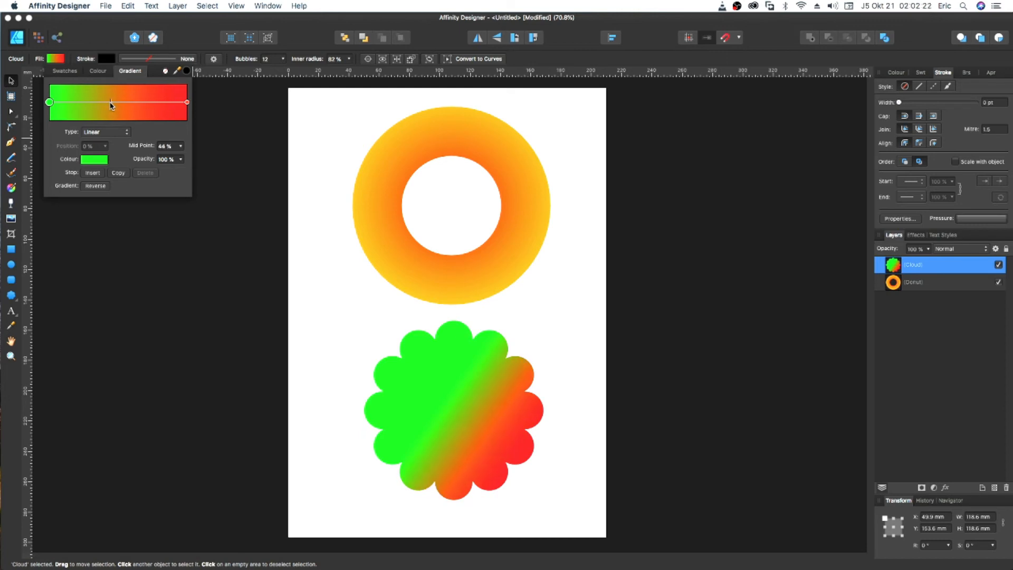
Step: Push the cloud gradient's midpoint toward red and tweak the green stop's opacity, ending near full
drag(111, 103, 121, 103)
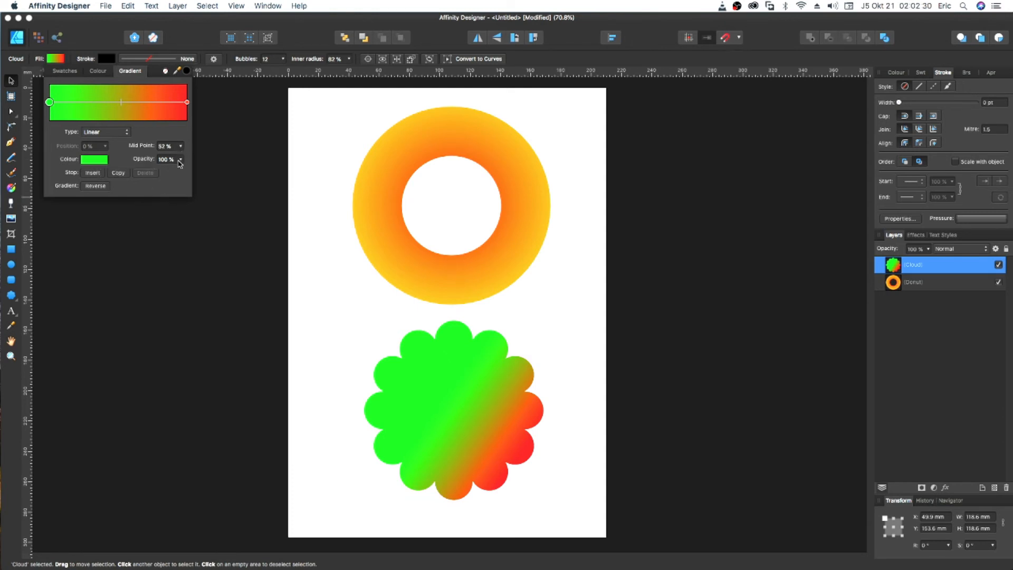
drag(183, 159, 149, 173)
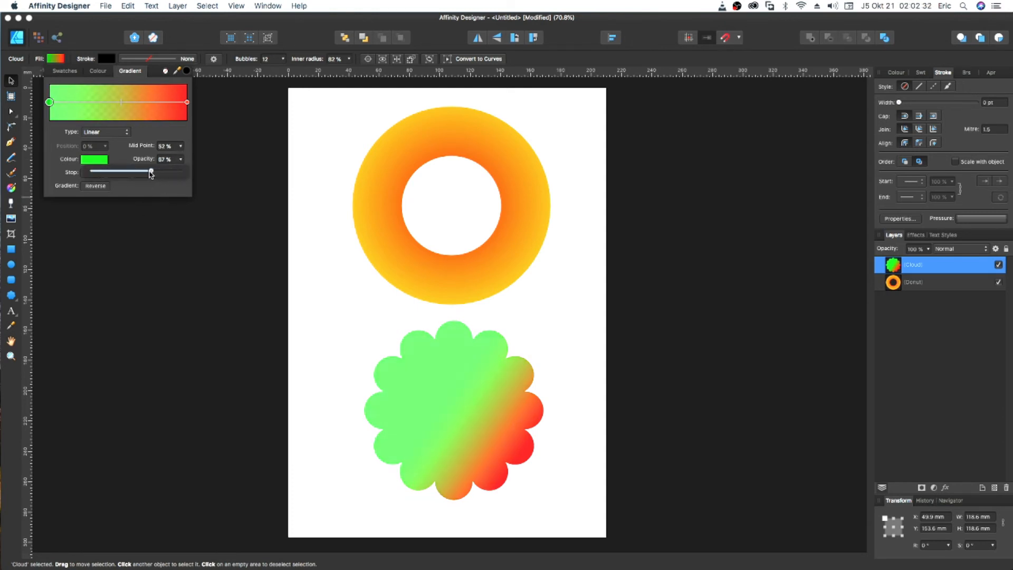
drag(150, 172, 131, 172)
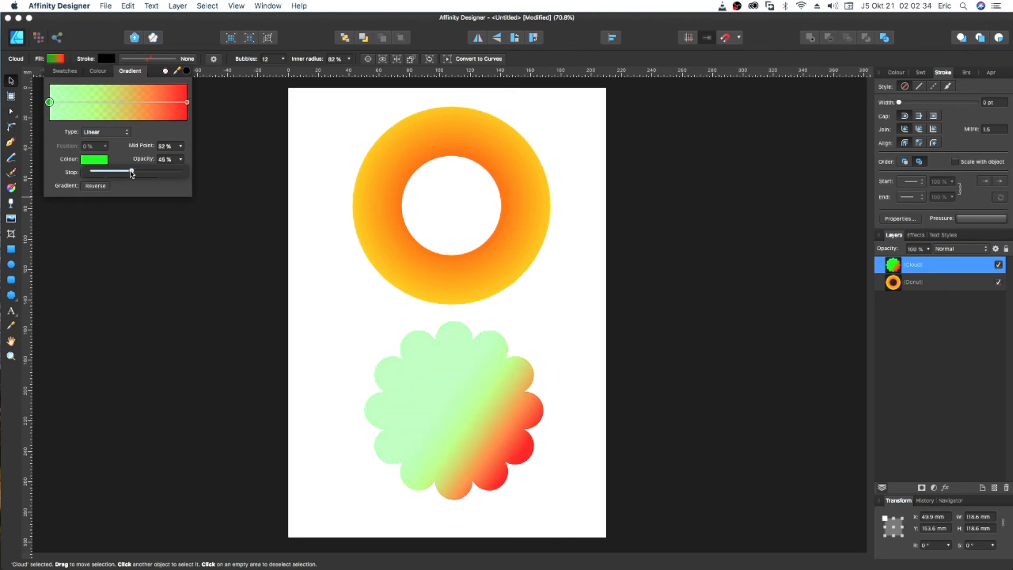
drag(130, 172, 164, 172)
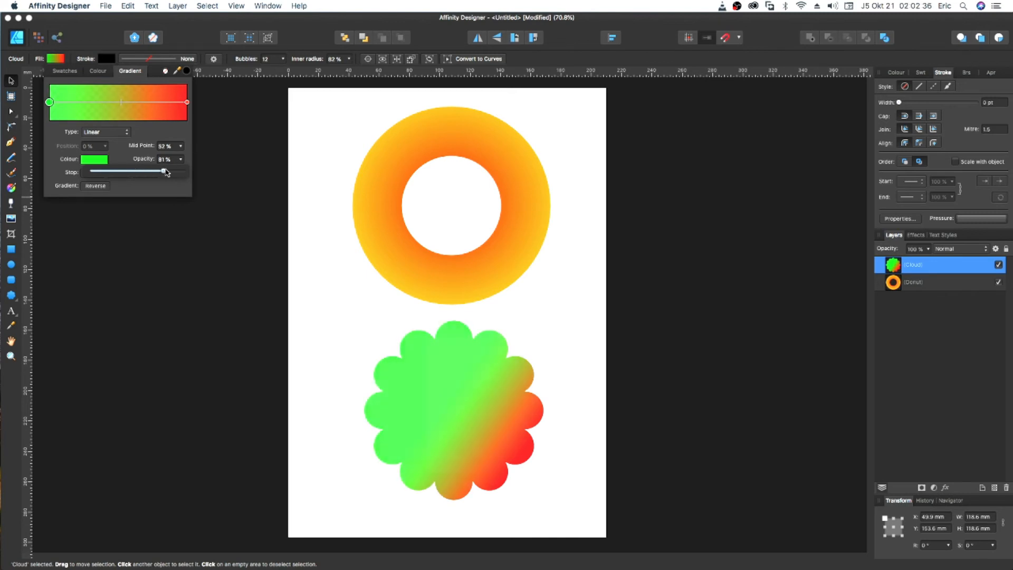
drag(164, 171, 181, 171)
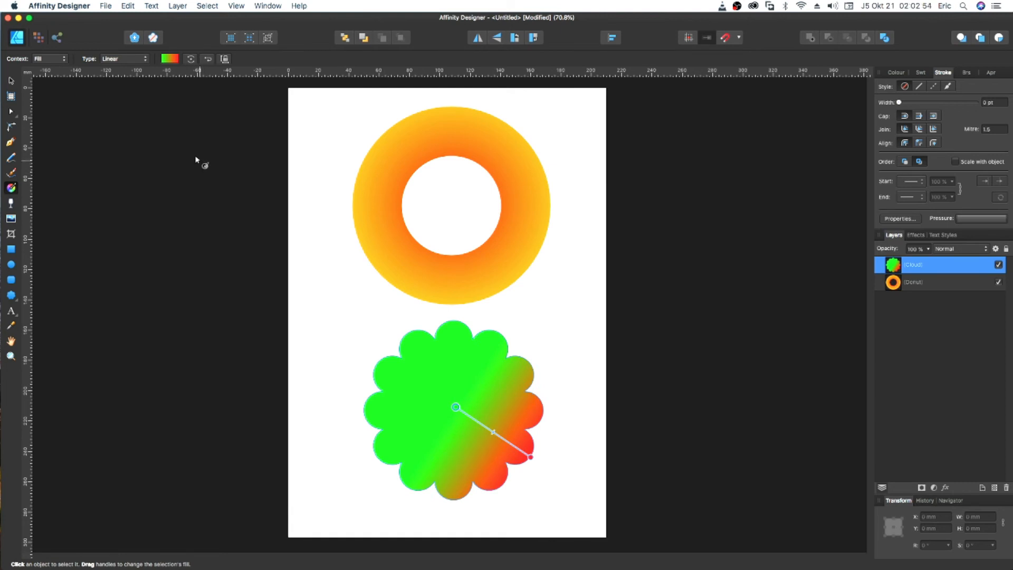
mouse_move(122, 74)
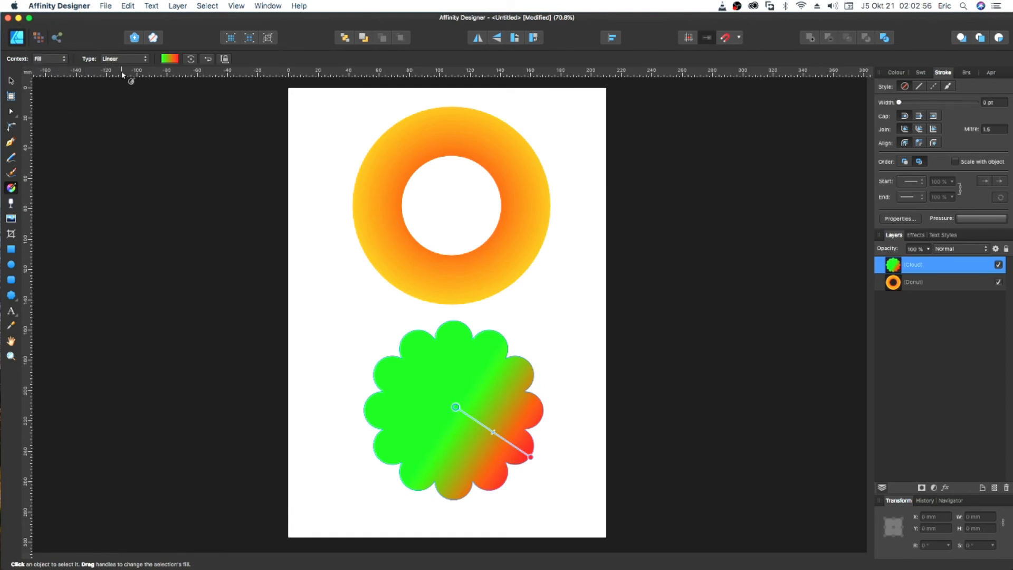
Step: Make the cloud's gradient Elliptical, green at the centre fading to red at the edges
click(123, 59)
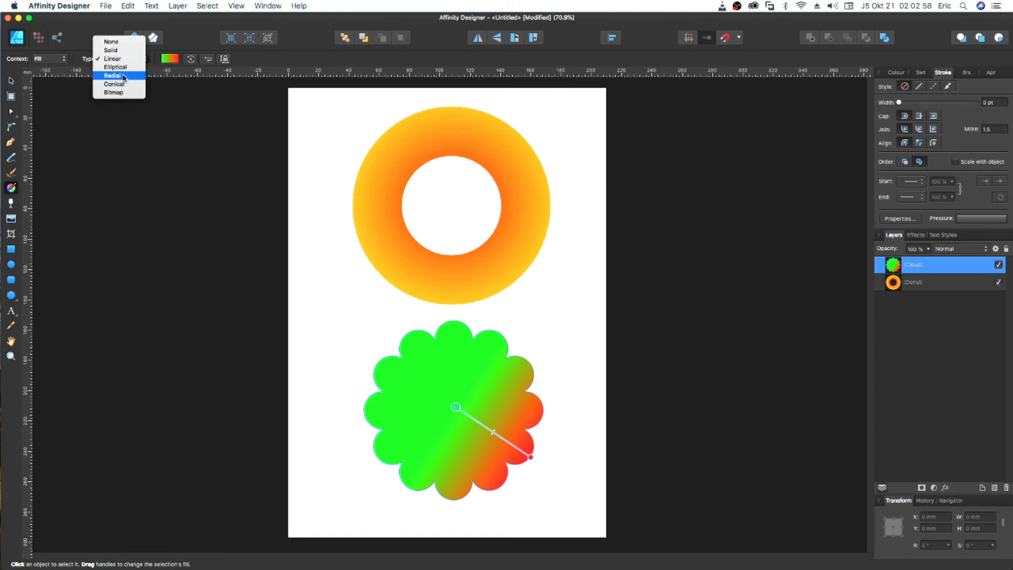
mouse_move(111, 59)
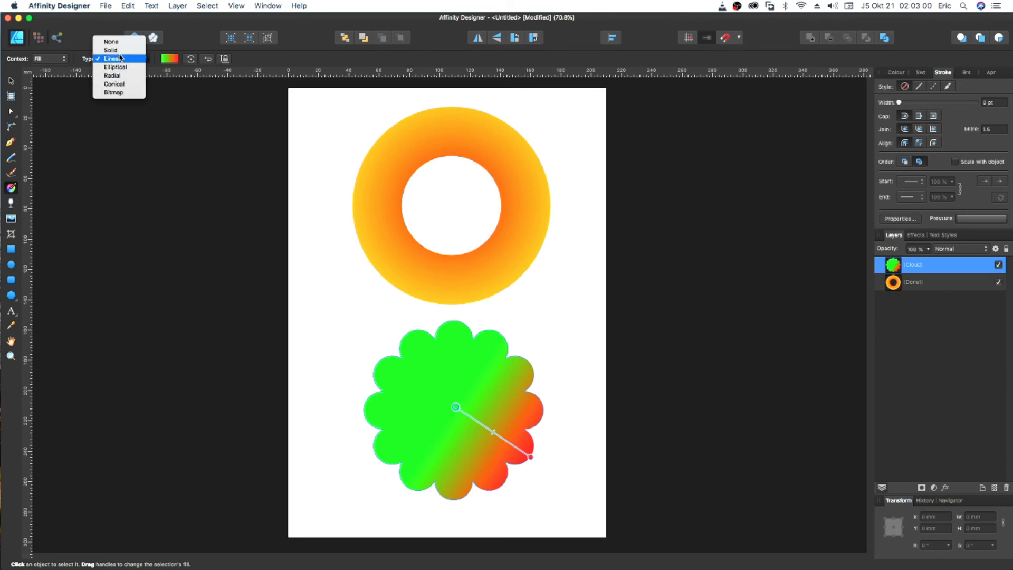
mouse_move(114, 76)
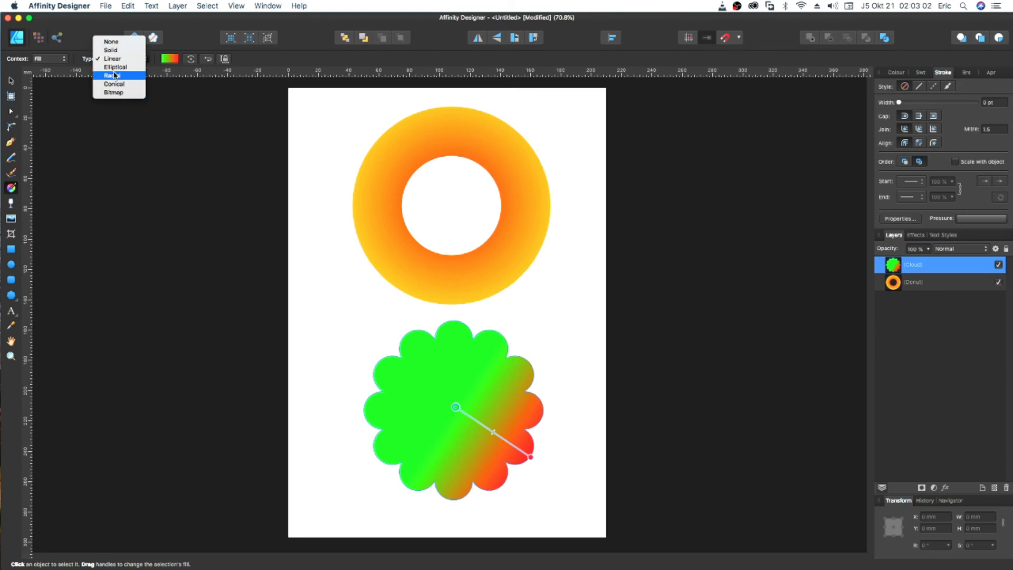
mouse_move(115, 67)
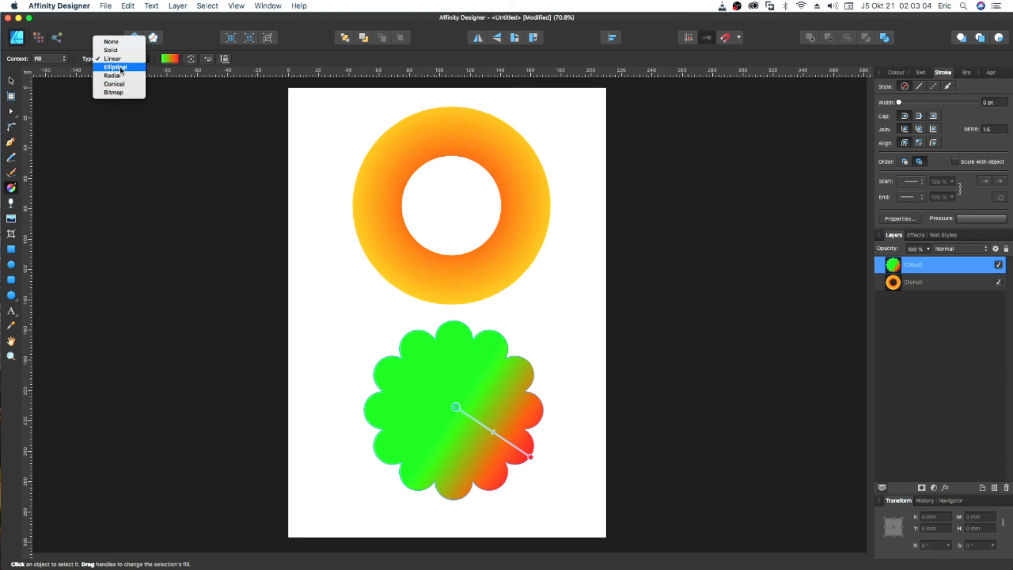
click(115, 67)
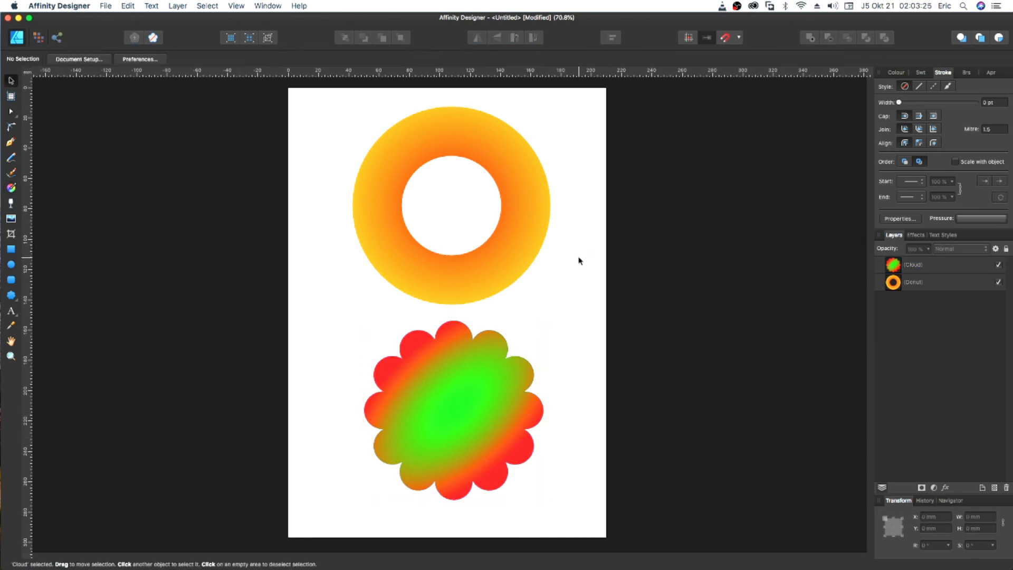
click(579, 260)
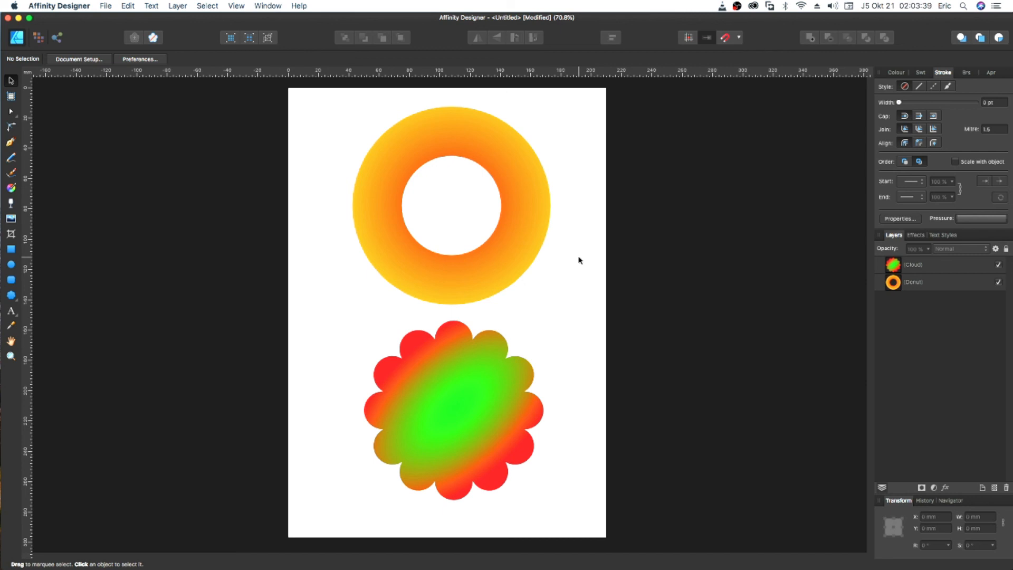
mouse_move(567, 344)
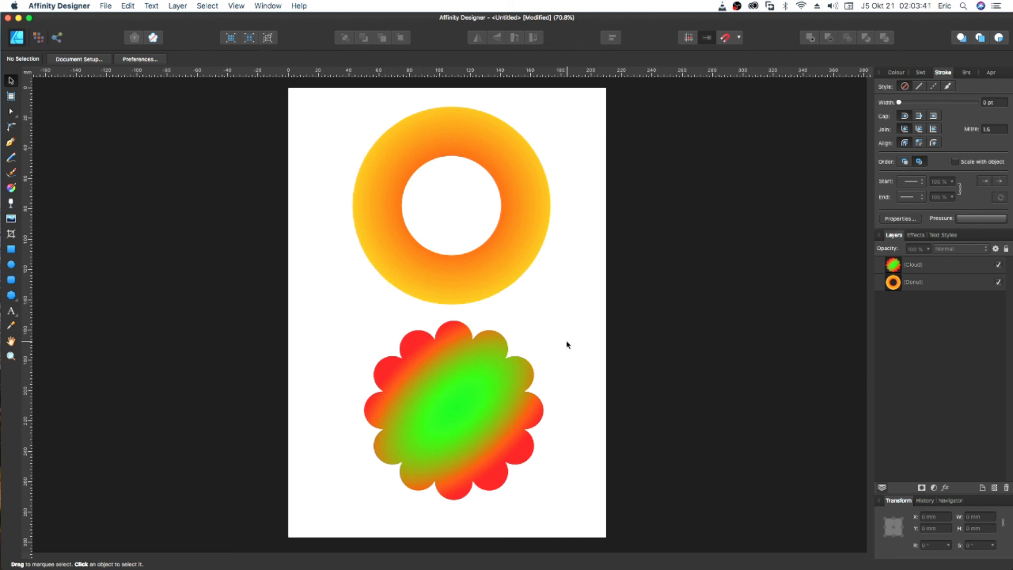
mouse_move(551, 345)
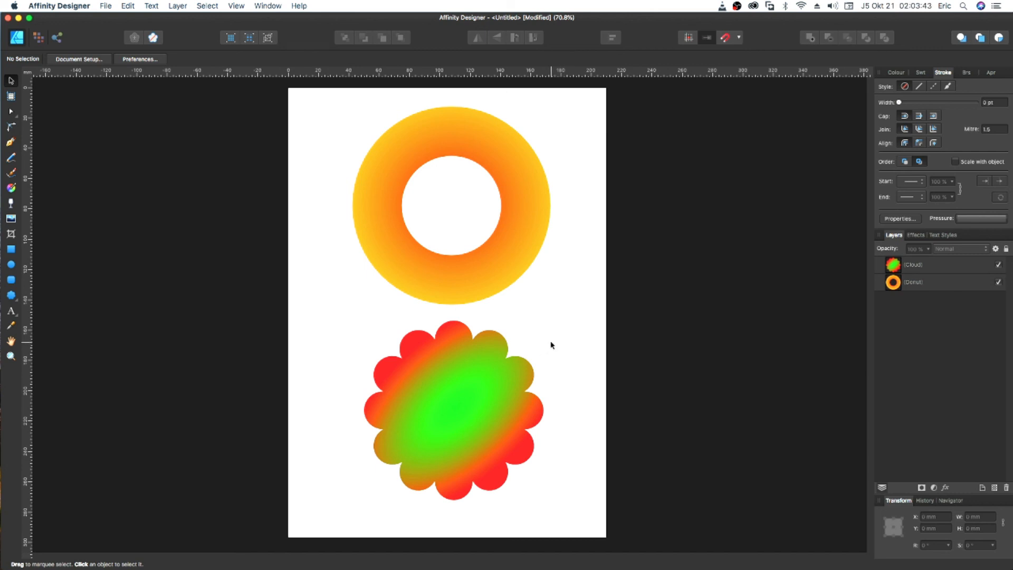
mouse_move(549, 322)
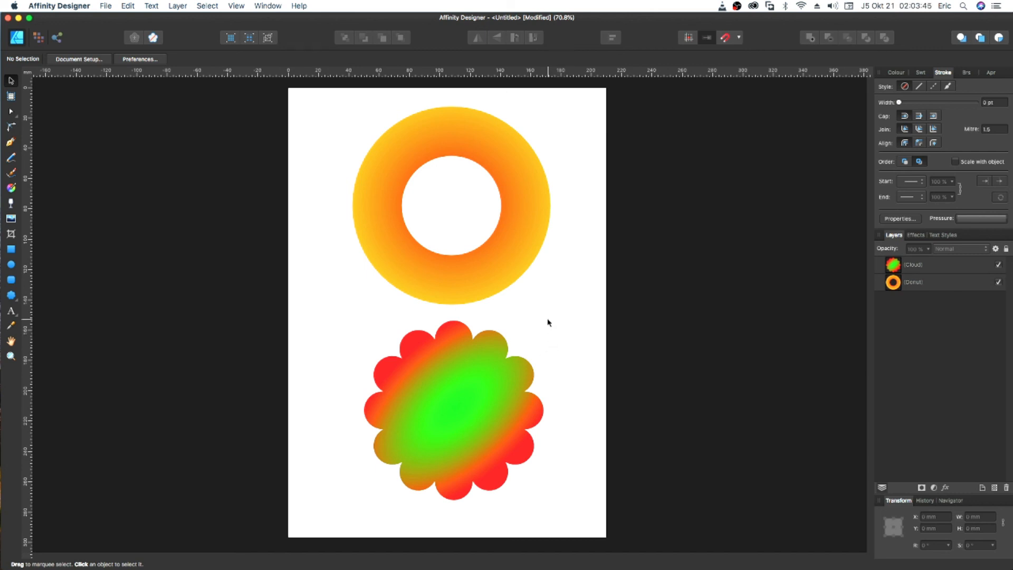
mouse_move(481, 298)
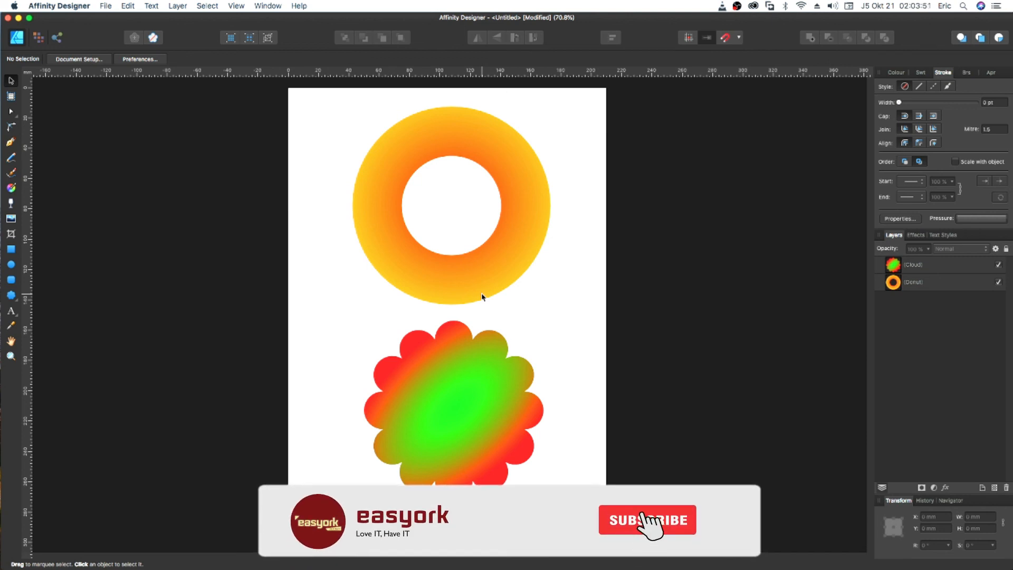
click(646, 519)
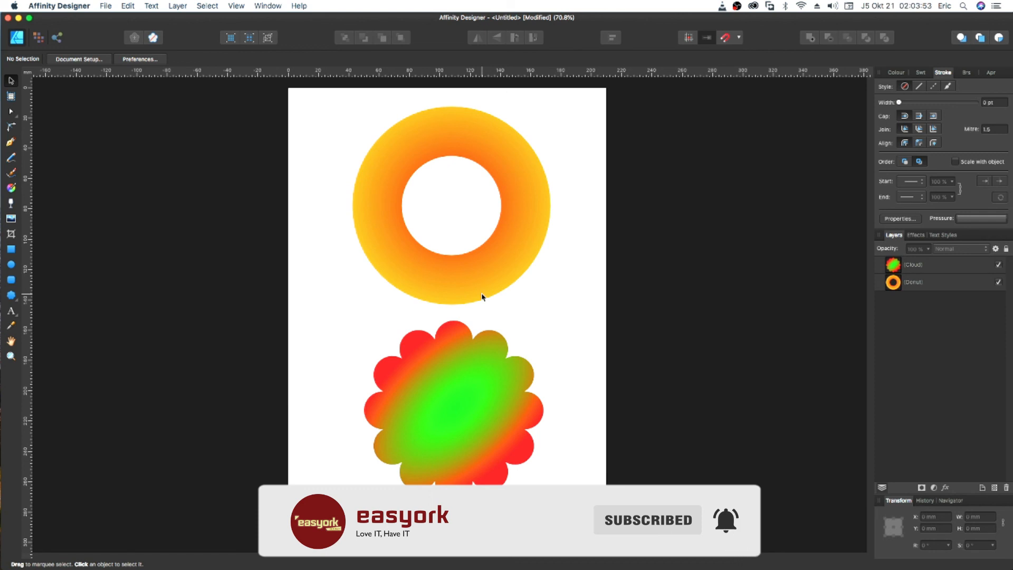